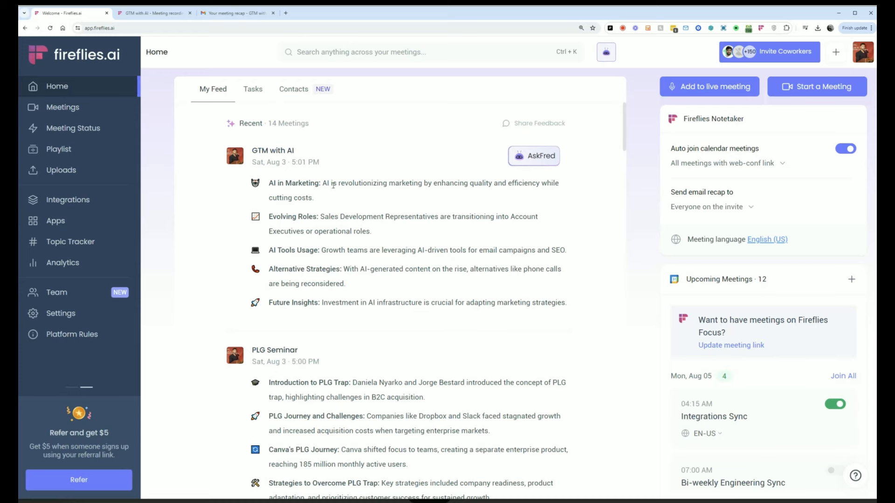
- Keep auto-joining all meetings with web-conference links and sending recaps to everyone invited
scroll(down, 3)
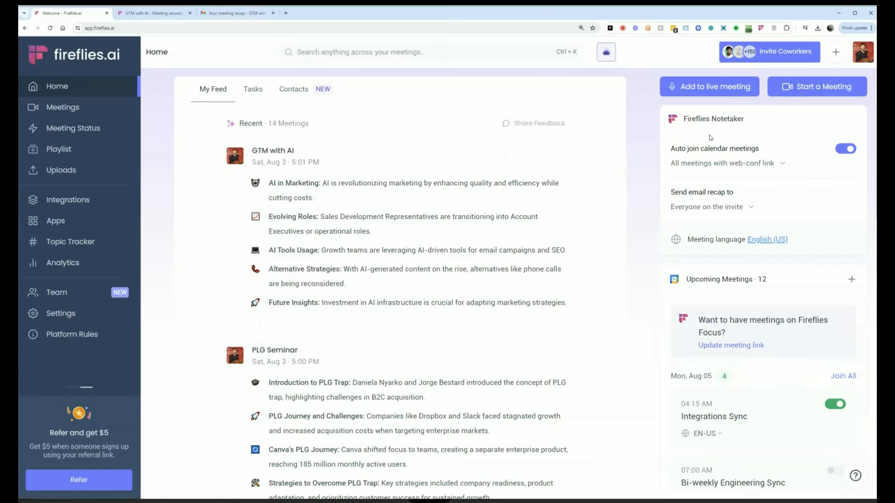
mouse_move(707, 149)
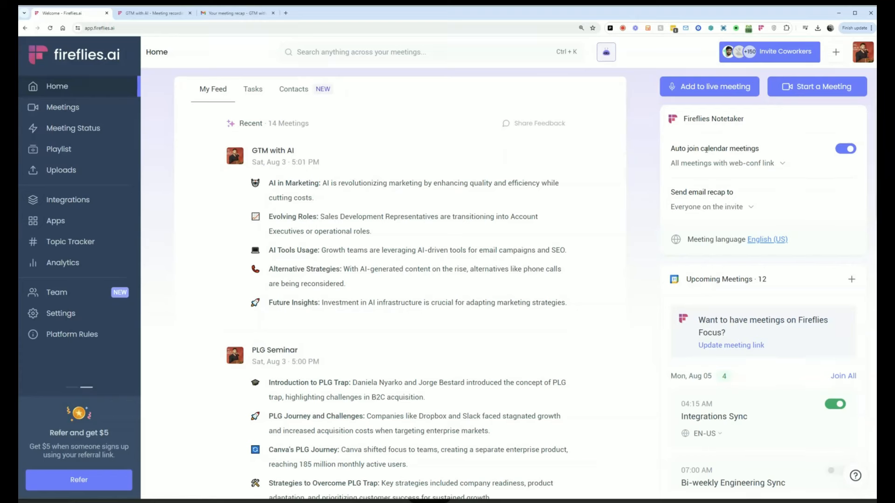
mouse_move(781, 166)
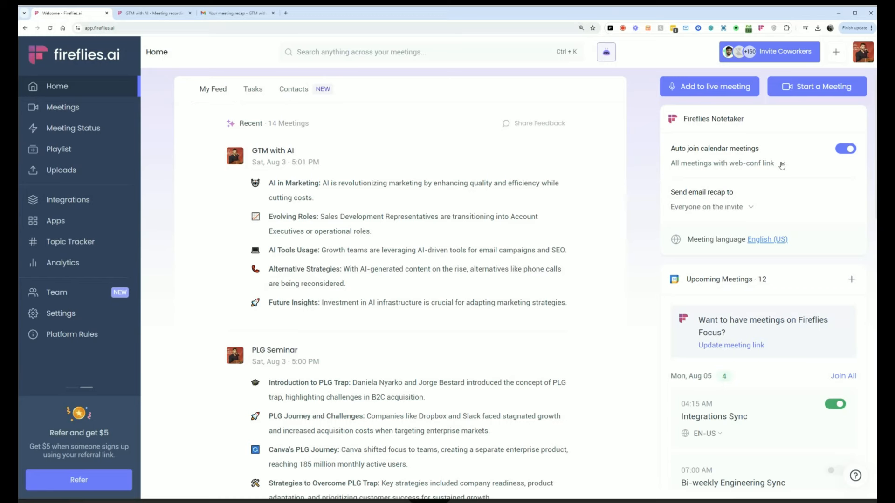
click(722, 163)
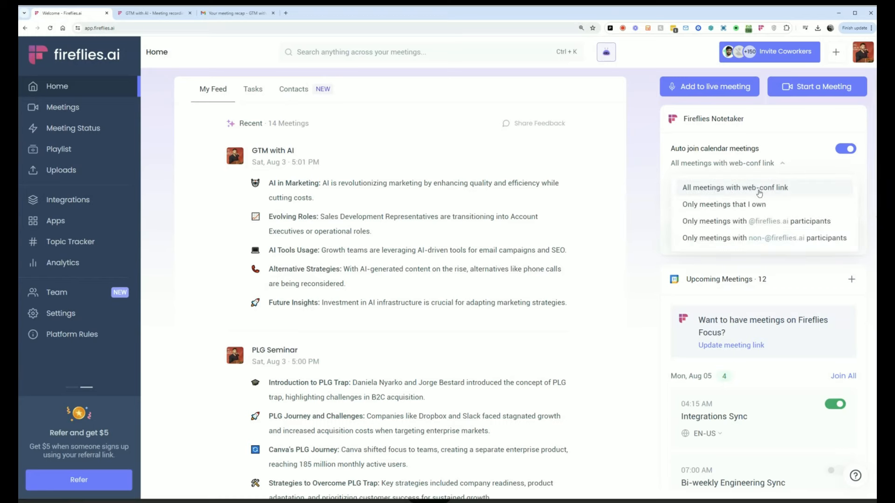
click(735, 188)
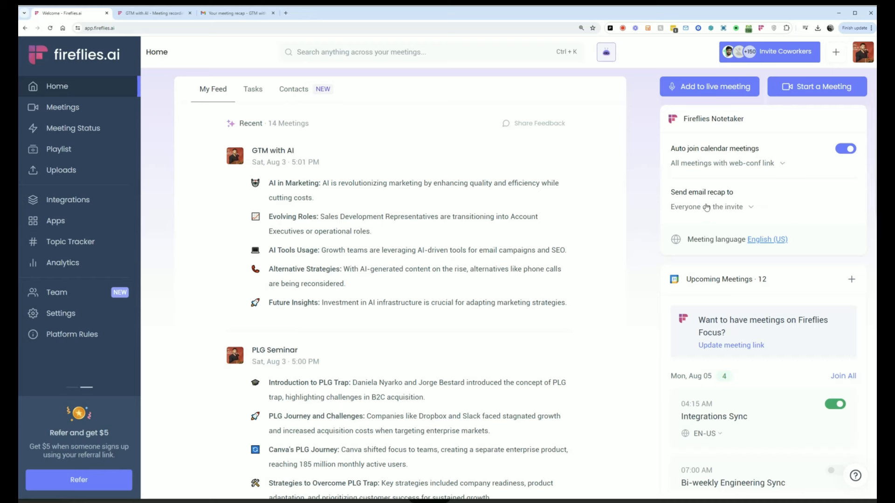
click(712, 207)
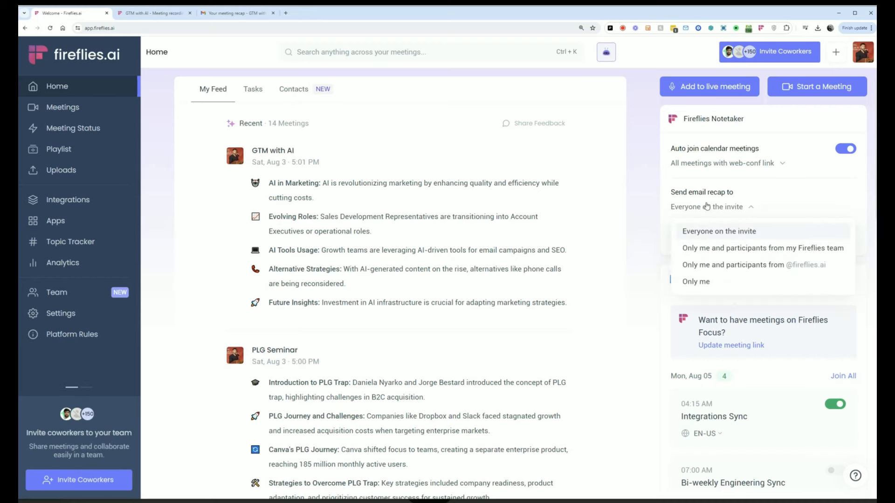
click(718, 232)
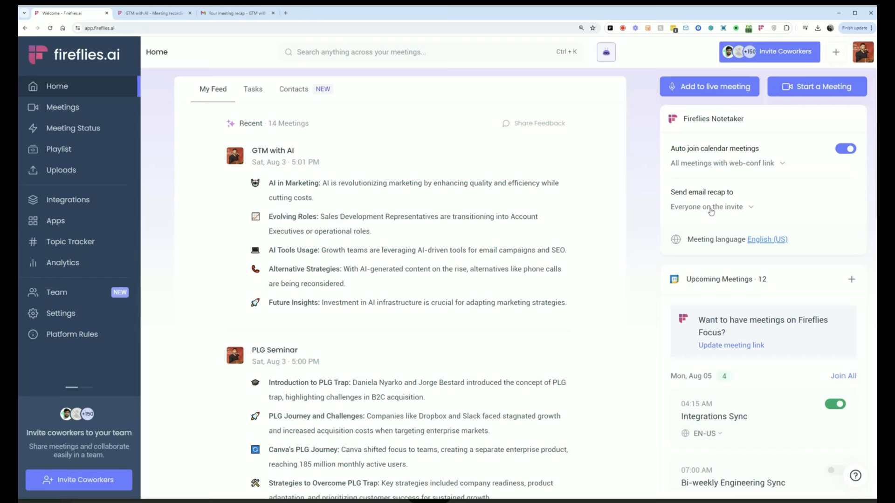
mouse_move(649, 196)
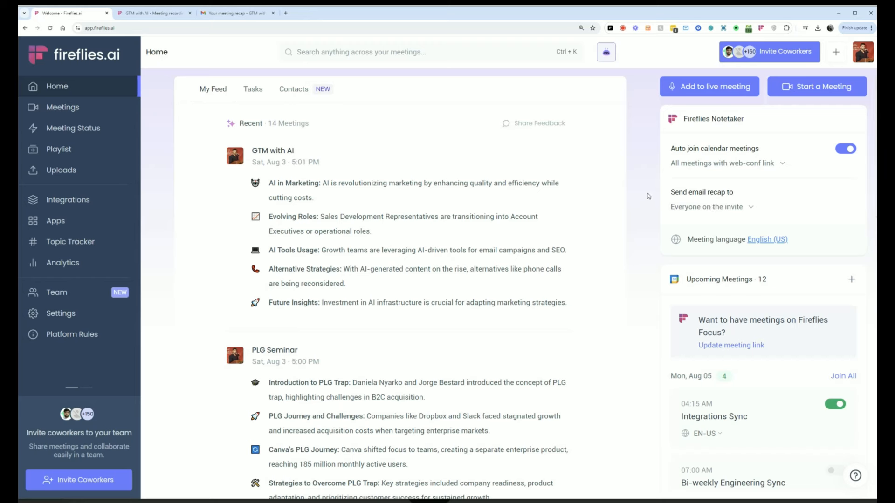
- Review the transcription language choices for Integrations Sync
scroll(down, 3)
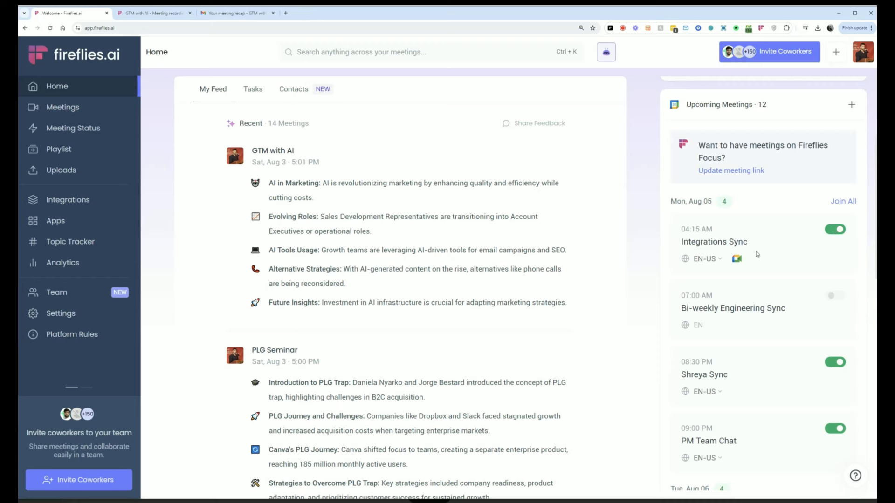
click(704, 259)
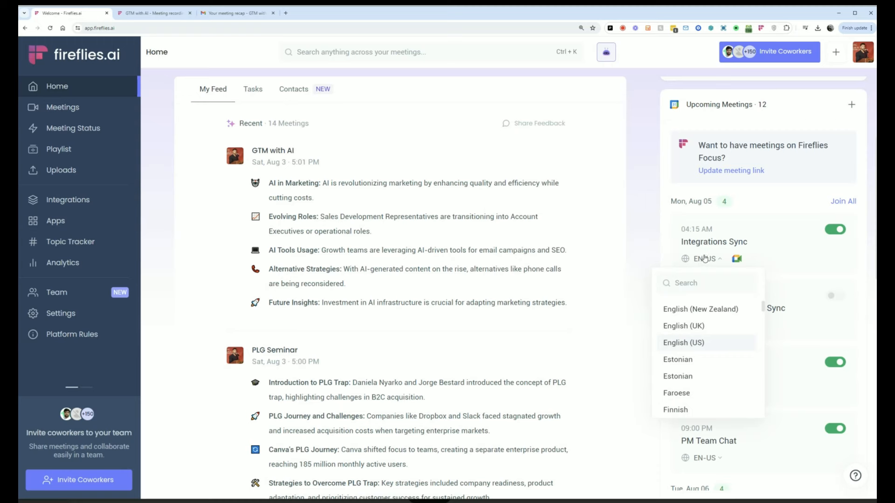
scroll(down, 3)
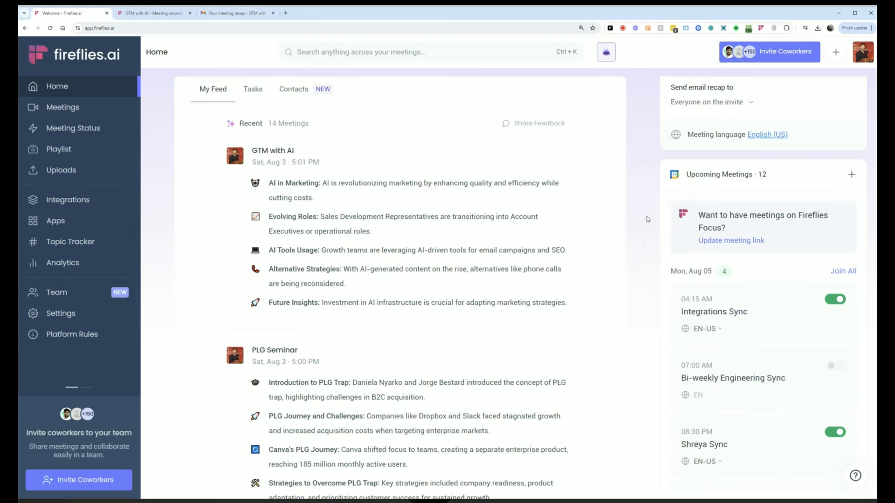
mouse_move(687, 135)
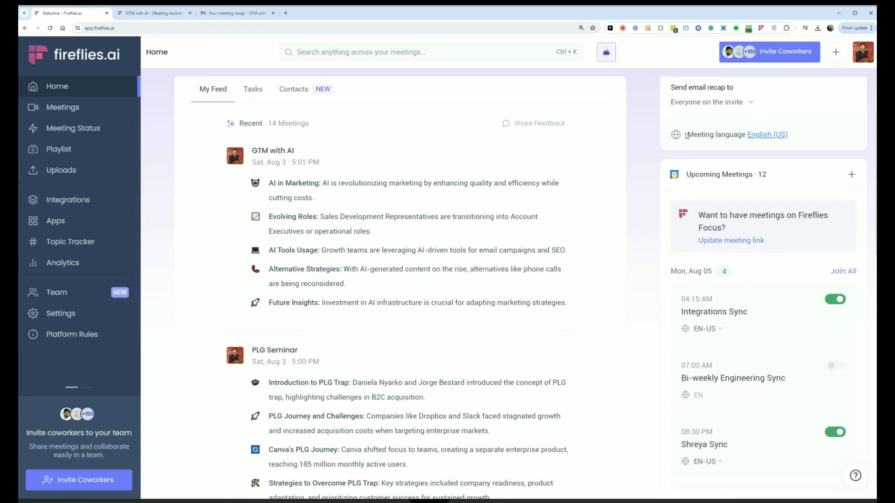
mouse_move(759, 135)
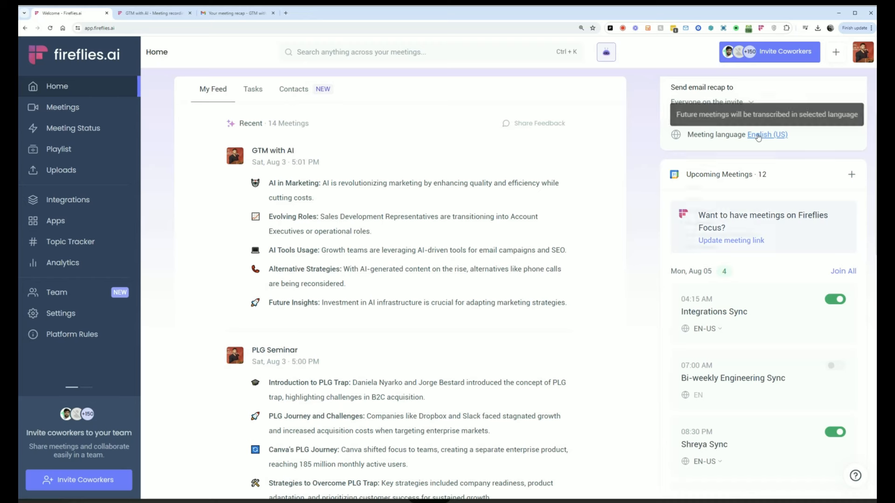
mouse_move(645, 140)
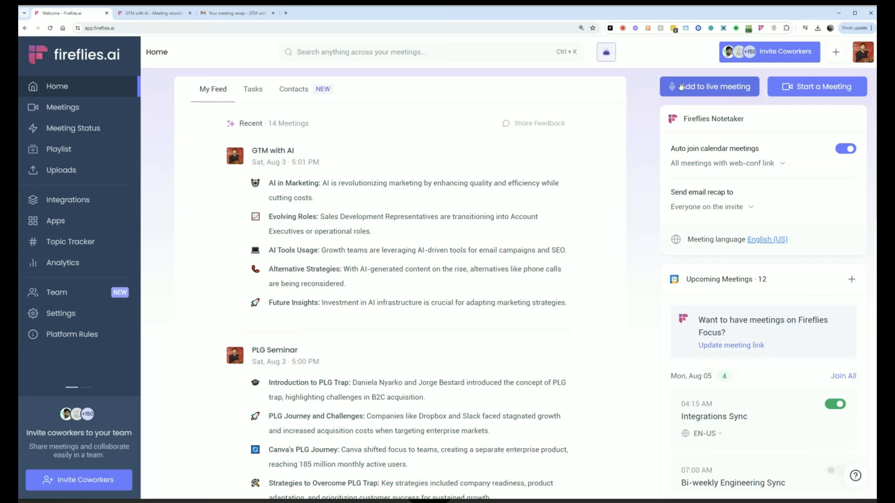
- Show All Tasks by meeting, including GTM with AI's five open tasks
click(709, 86)
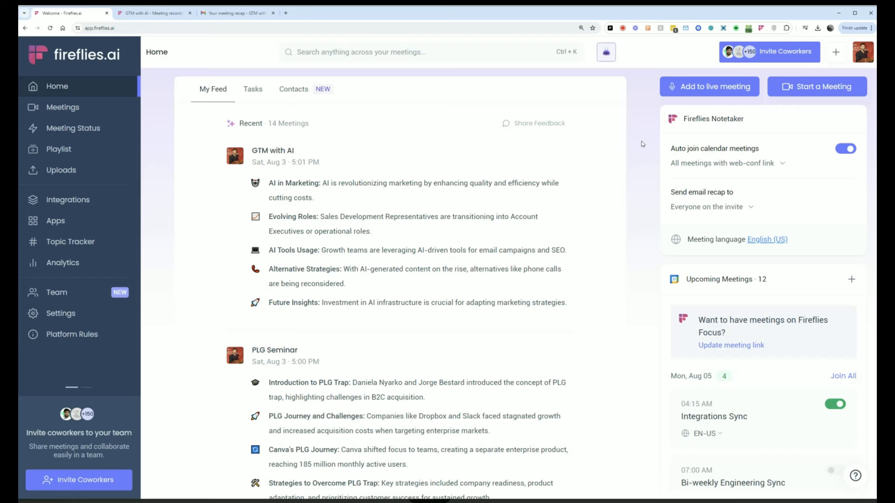
mouse_move(756, 167)
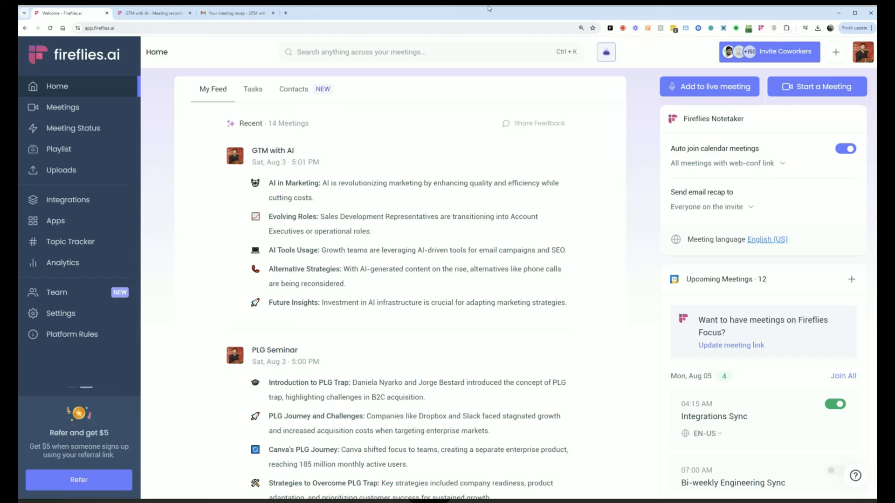
mouse_move(258, 95)
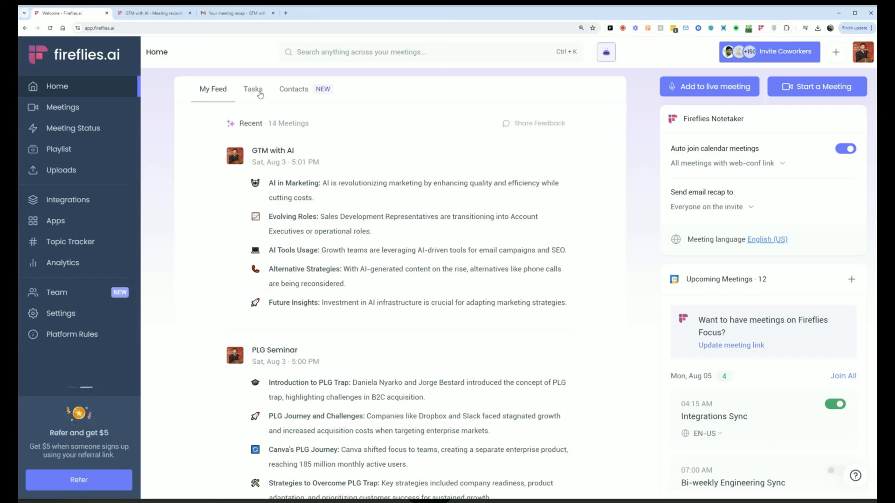
click(253, 89)
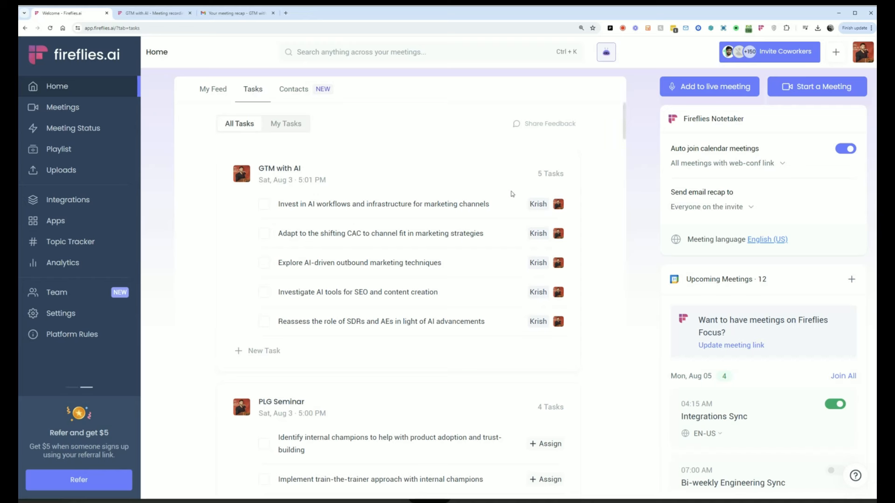
mouse_move(394, 227)
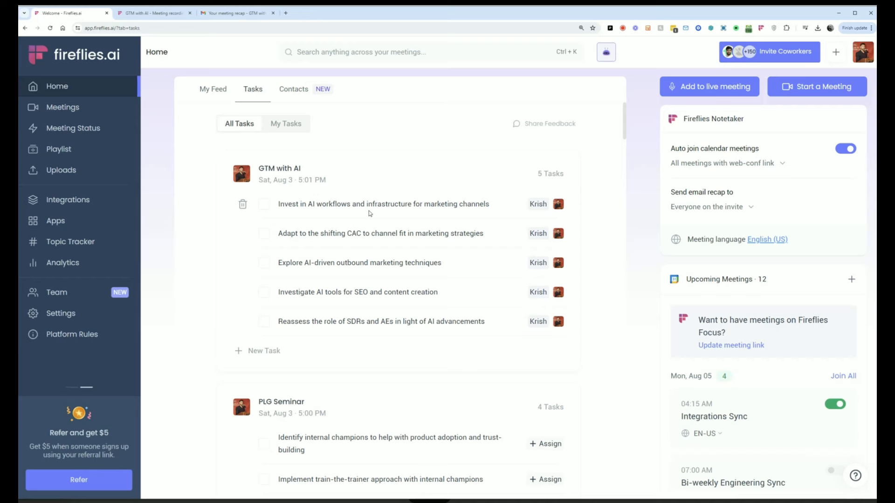
click(242, 204)
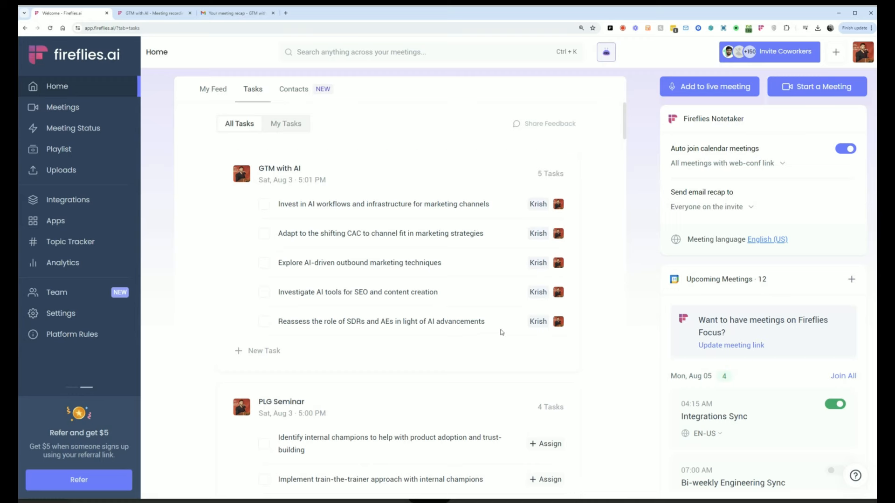
mouse_move(623, 275)
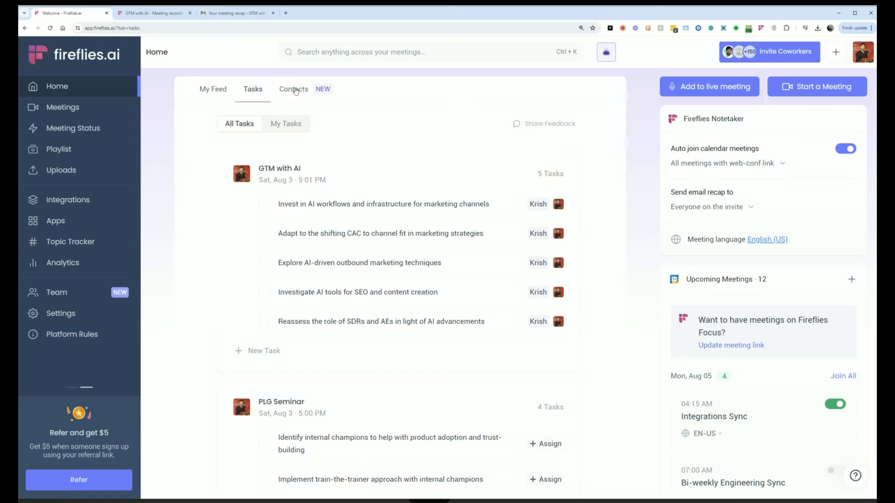
- List this week's meeting contacts with the filter kept on all contacts
click(293, 89)
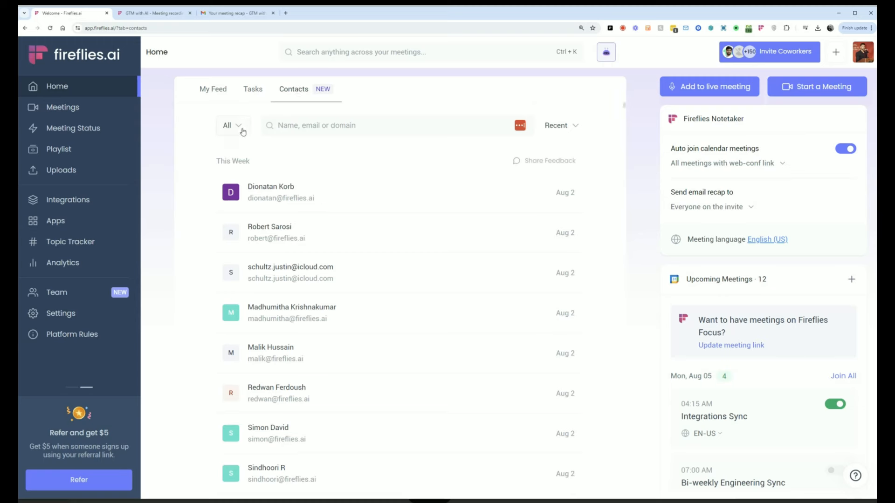
click(233, 125)
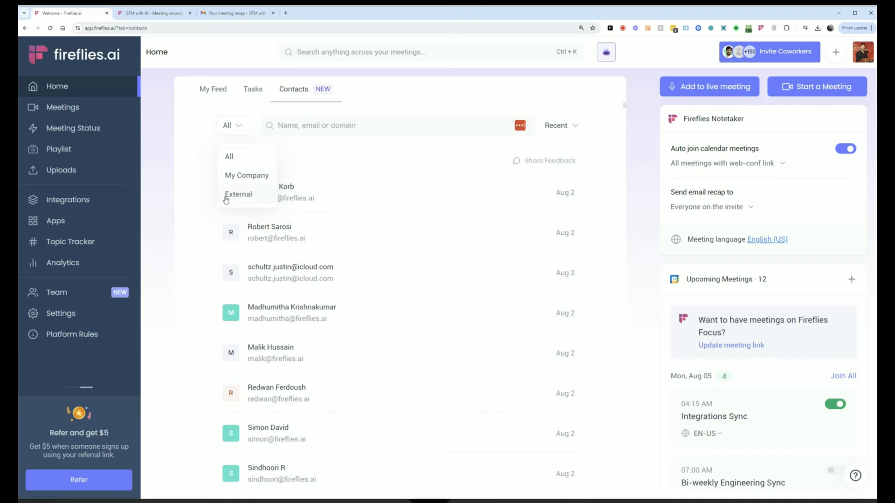
click(238, 194)
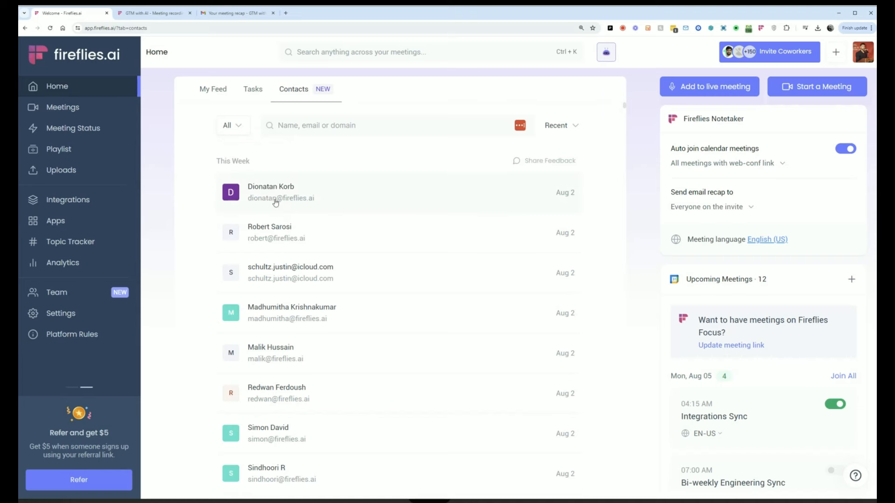
click(275, 192)
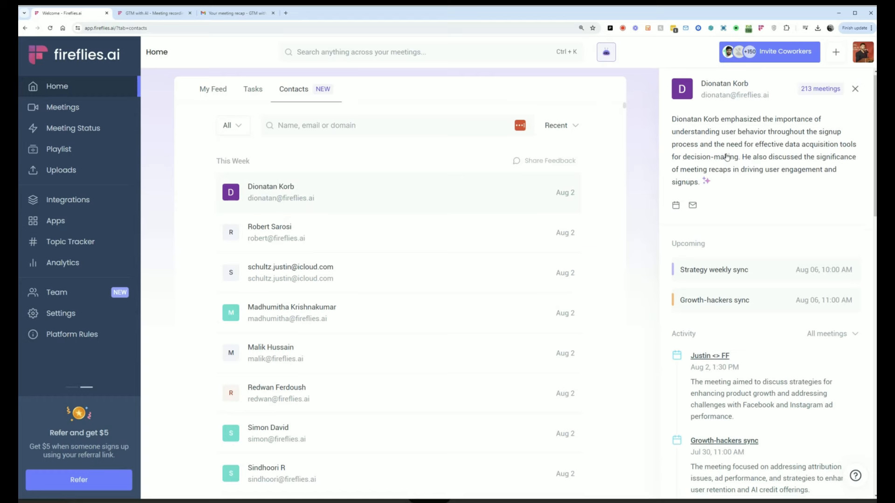
scroll(down, 3)
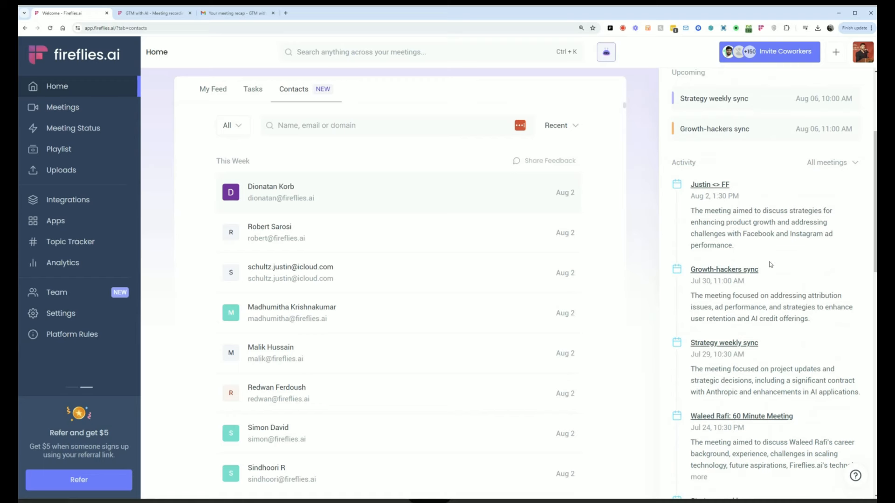
click(288, 192)
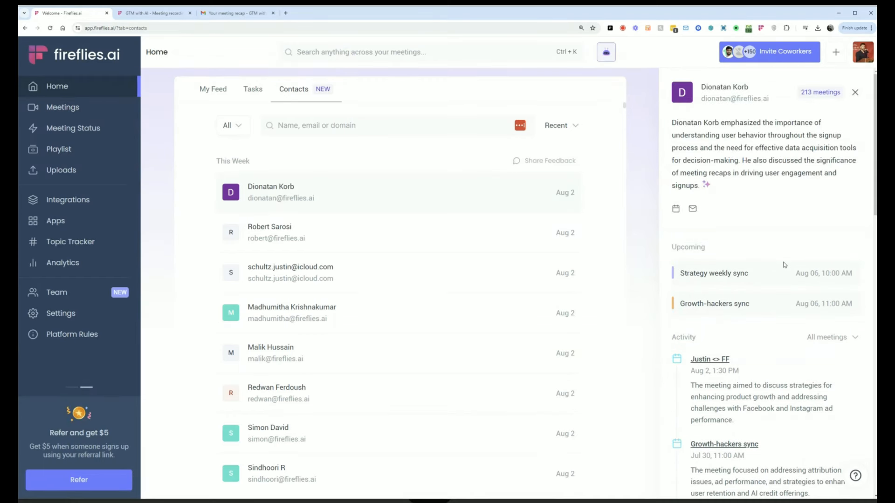
mouse_move(787, 264)
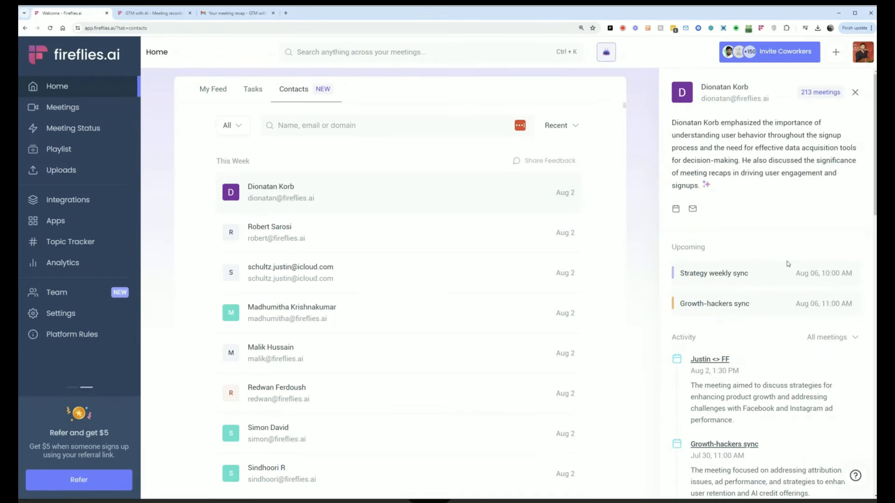
click(855, 91)
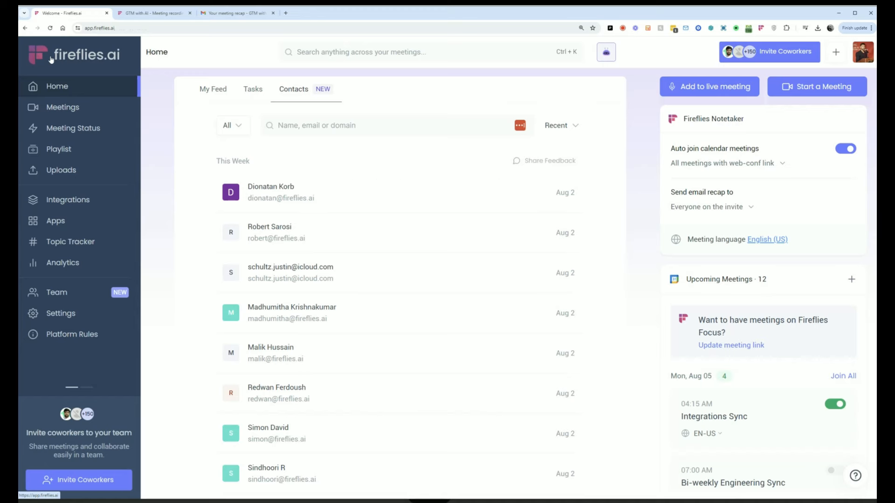
- Search all meetings for 'insights' (3227 results), then return to My Feed
click(213, 89)
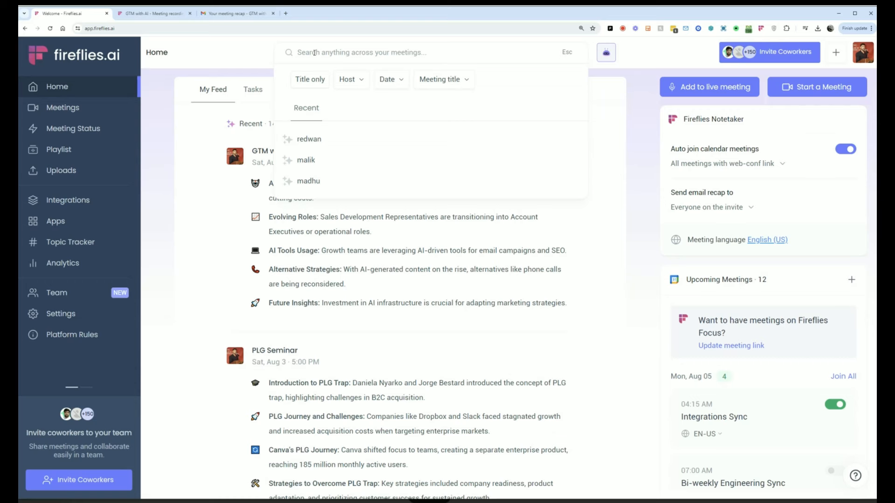
text(insights)
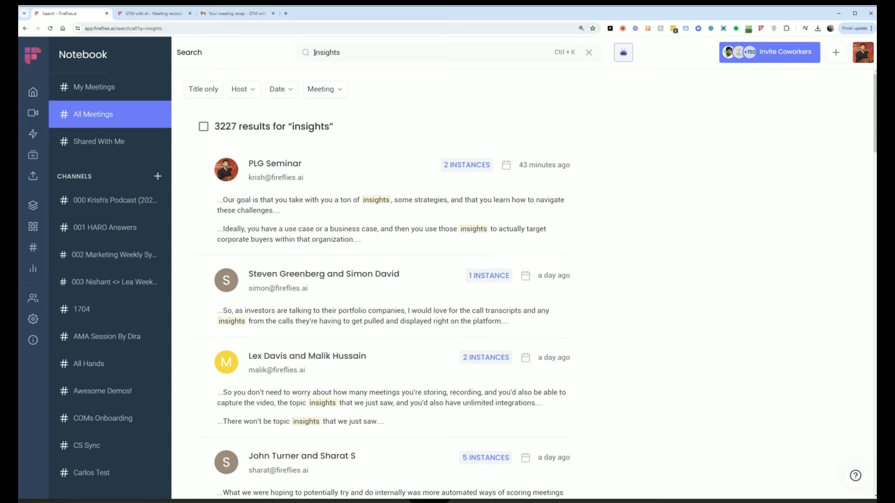
click(17, 92)
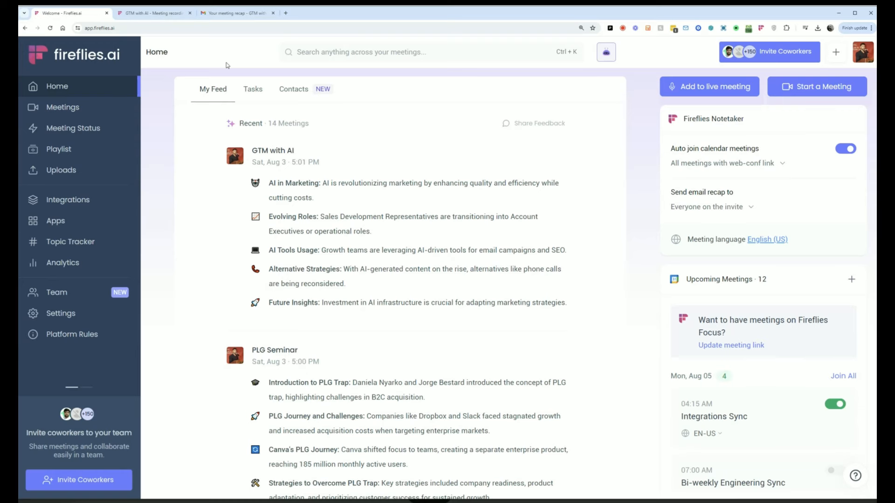
mouse_move(45, 127)
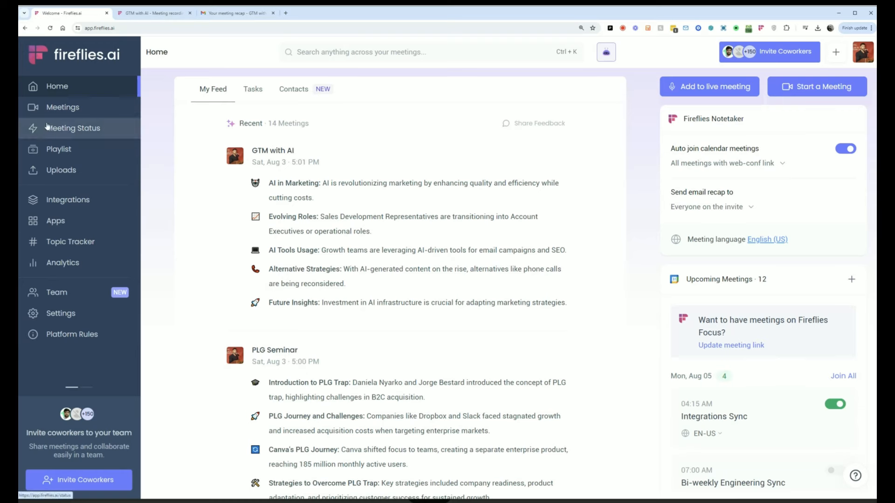
- Show Meeting Status with GTM with AI and PLG Seminar marked completed
click(73, 129)
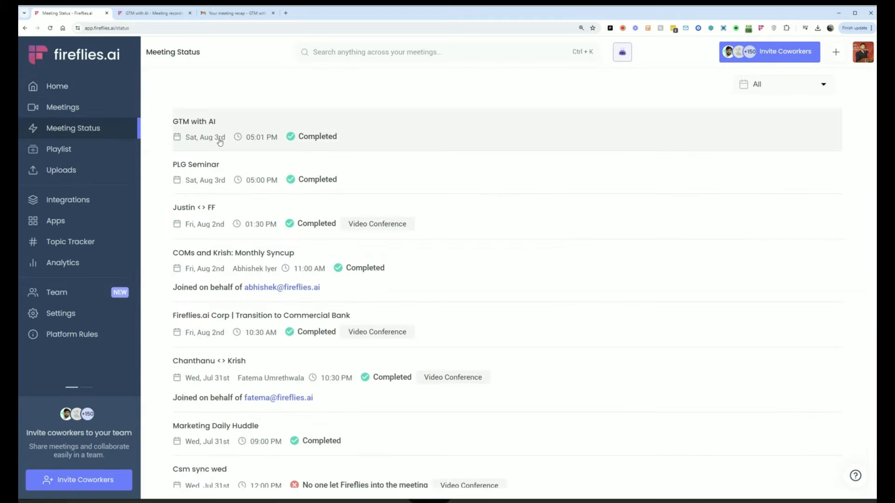
mouse_move(297, 122)
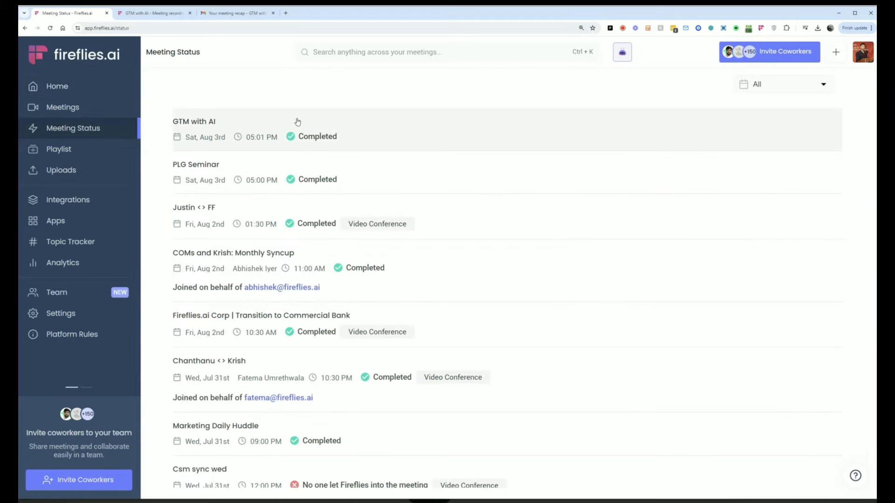
mouse_move(303, 121)
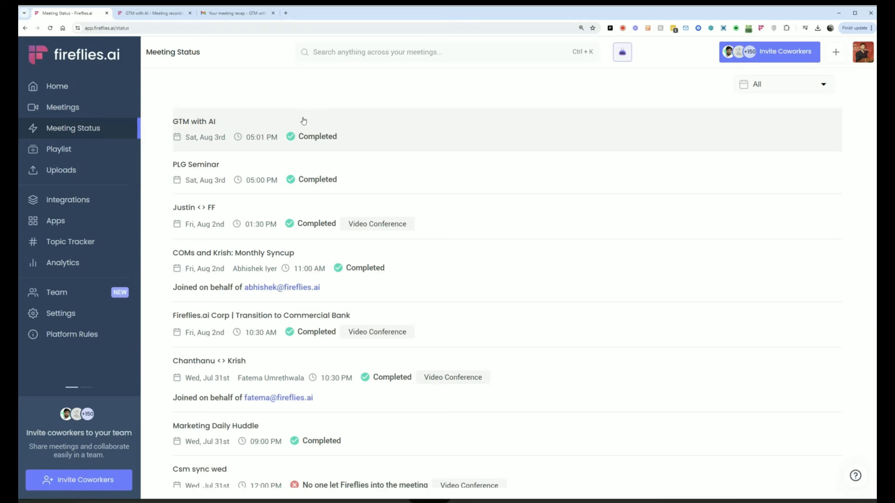
mouse_move(302, 118)
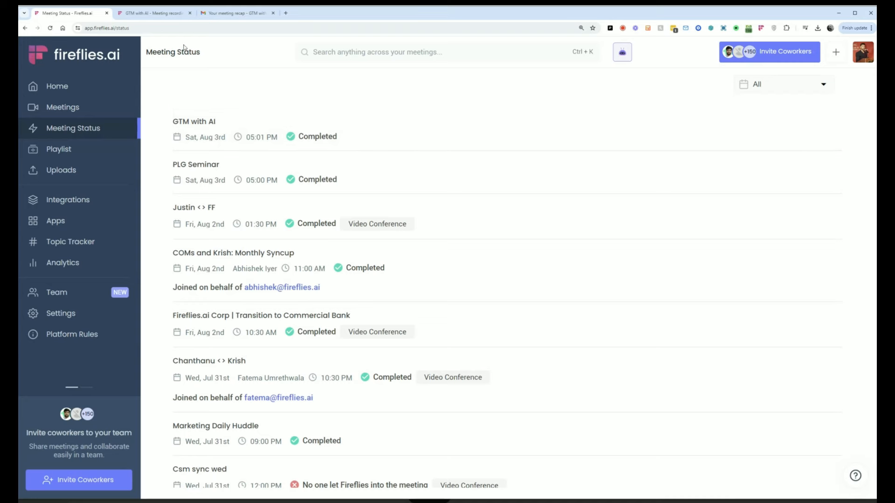
click(236, 13)
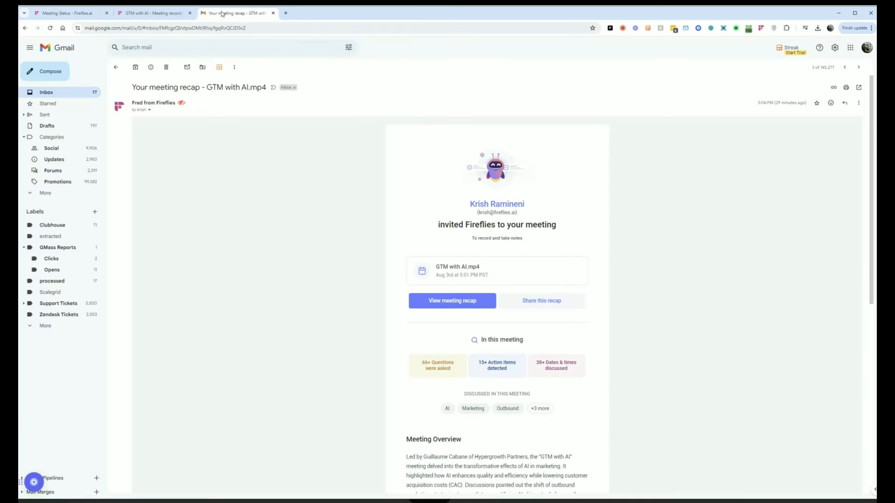
mouse_move(178, 87)
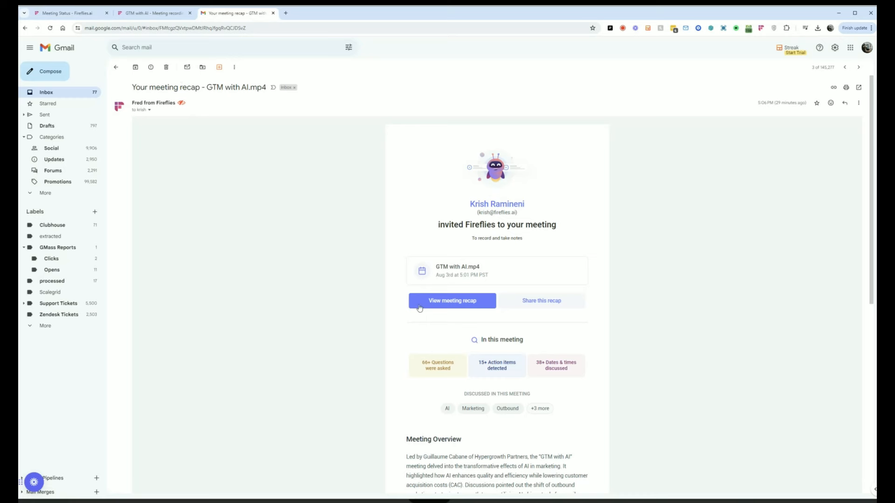
click(65, 13)
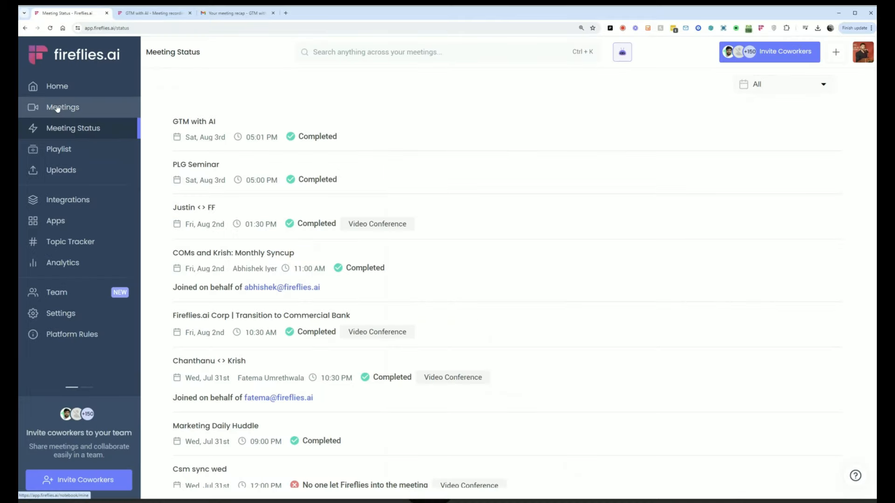
- Open GTM with AI from the Meetings list to see its overview and transcript
click(62, 107)
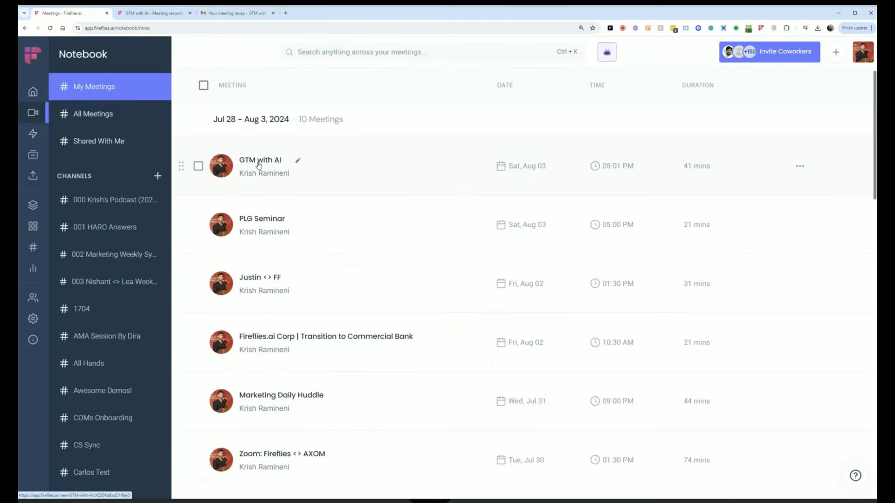
mouse_move(264, 173)
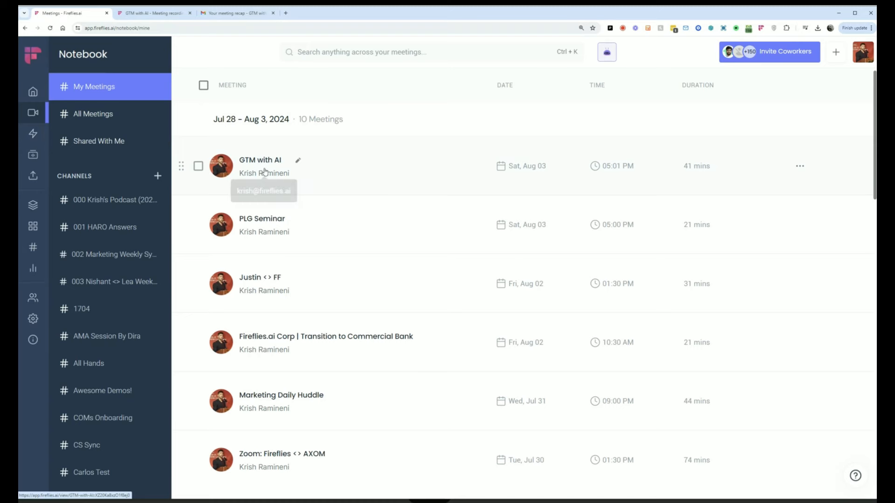
click(260, 160)
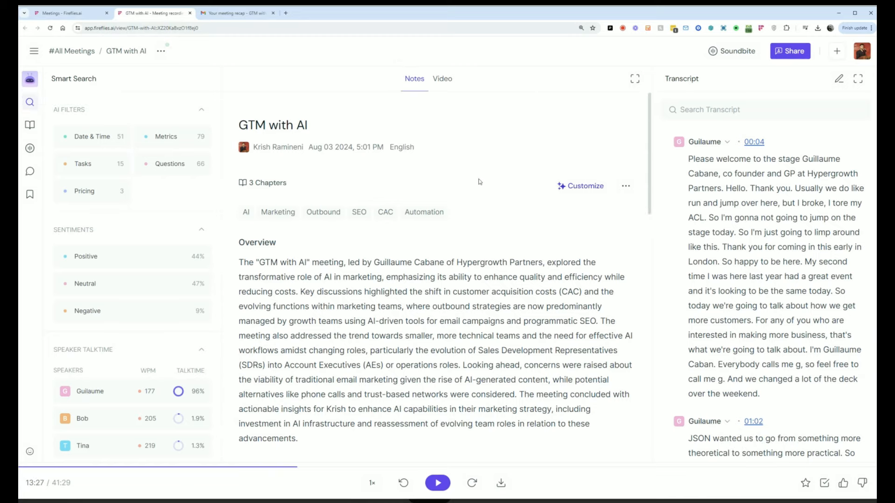
scroll(down, 3)
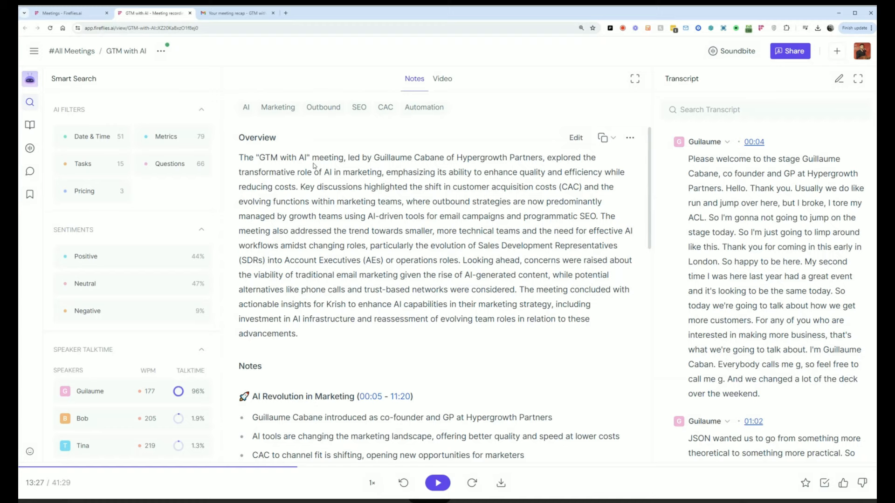
scroll(down, 3)
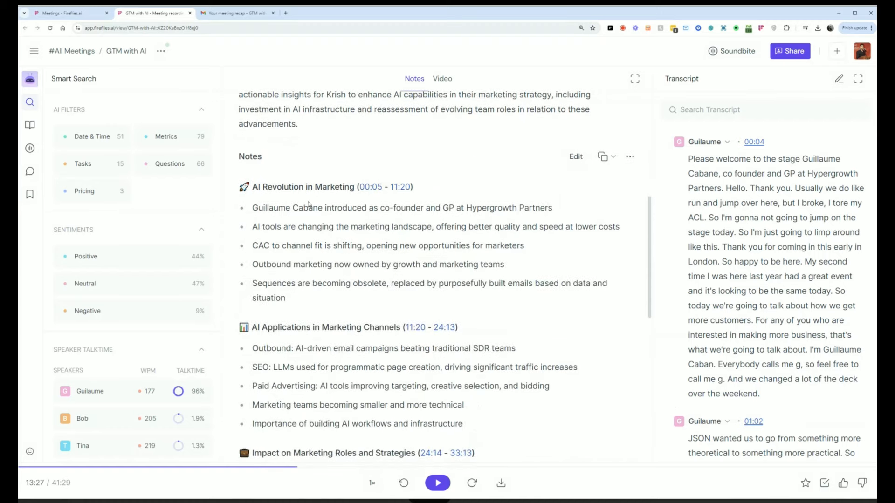
scroll(down, 3)
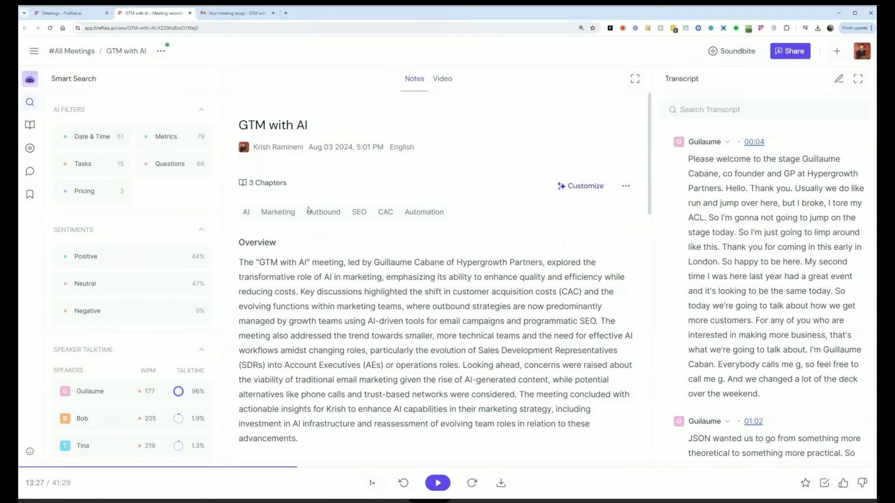
- Play the GTM with AI video from a transcript passage and pause near 3:15
click(442, 78)
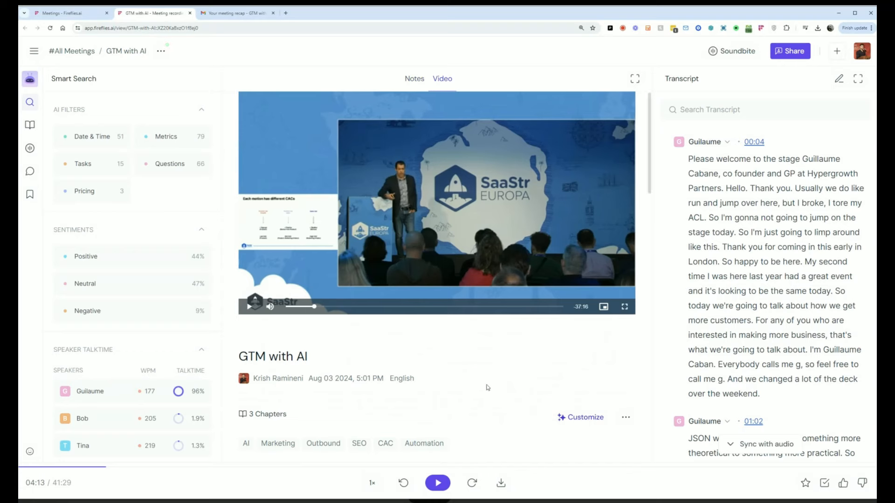
mouse_move(487, 378)
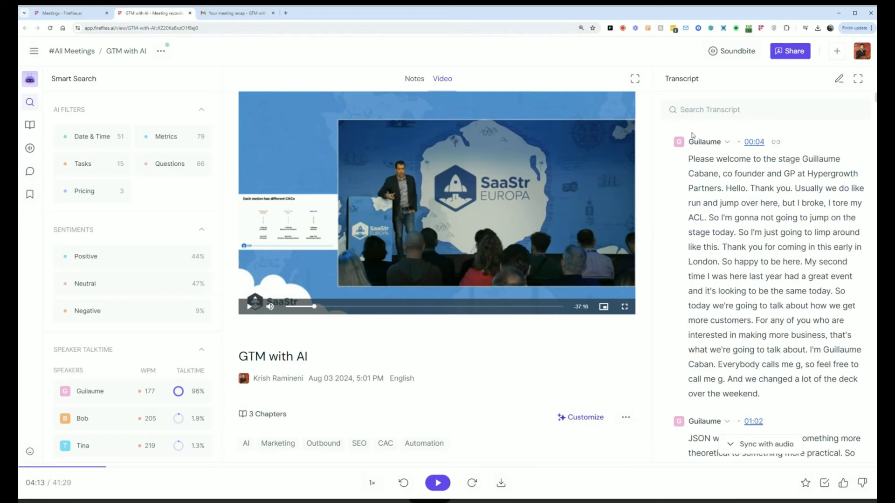
scroll(down, 3)
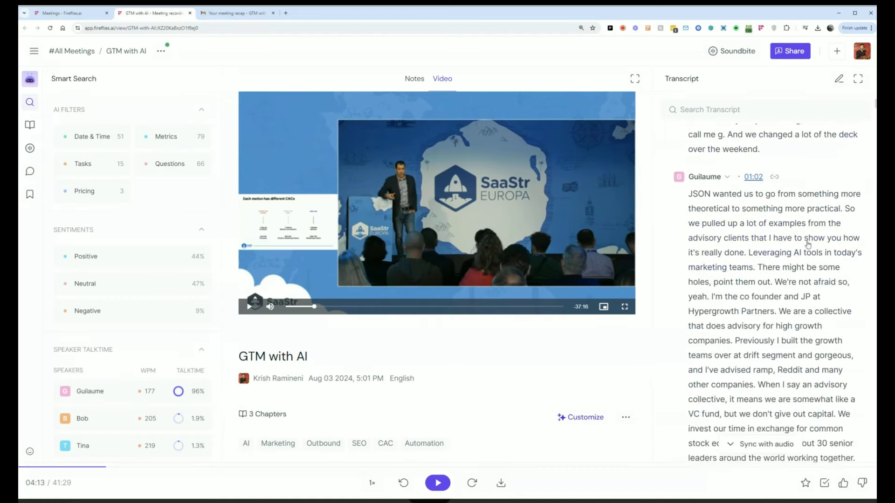
scroll(down, 3)
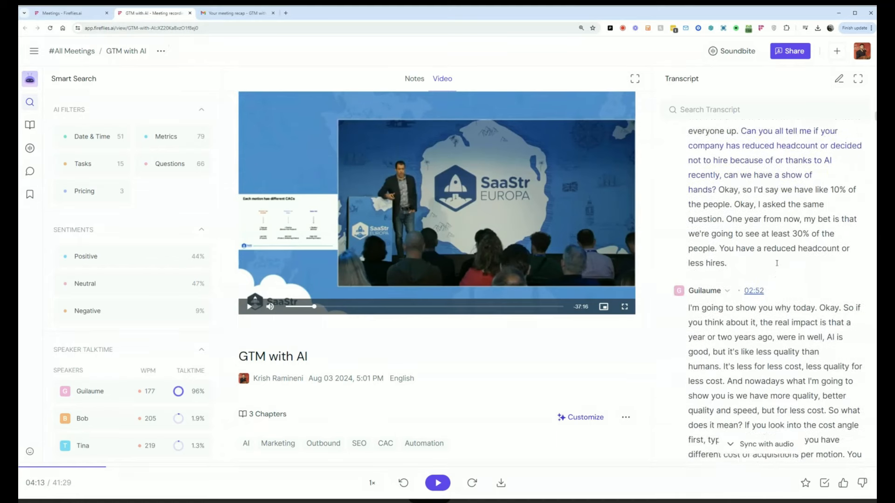
click(437, 483)
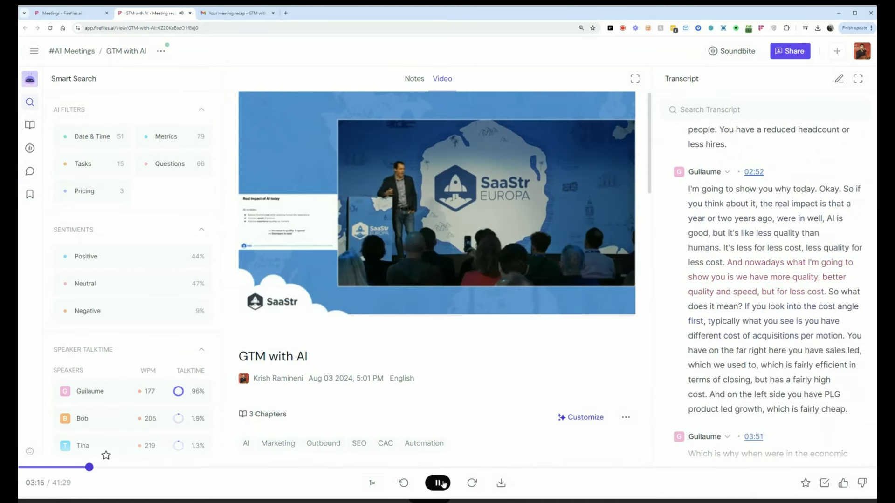
click(437, 483)
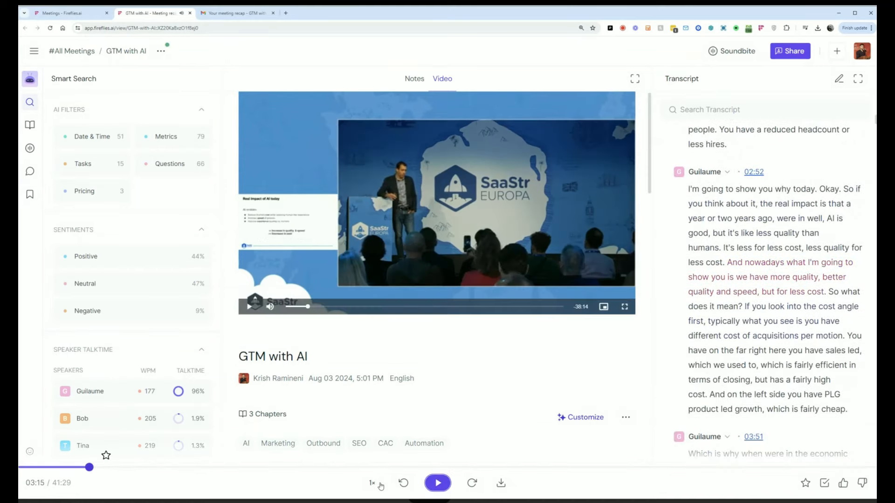
click(372, 483)
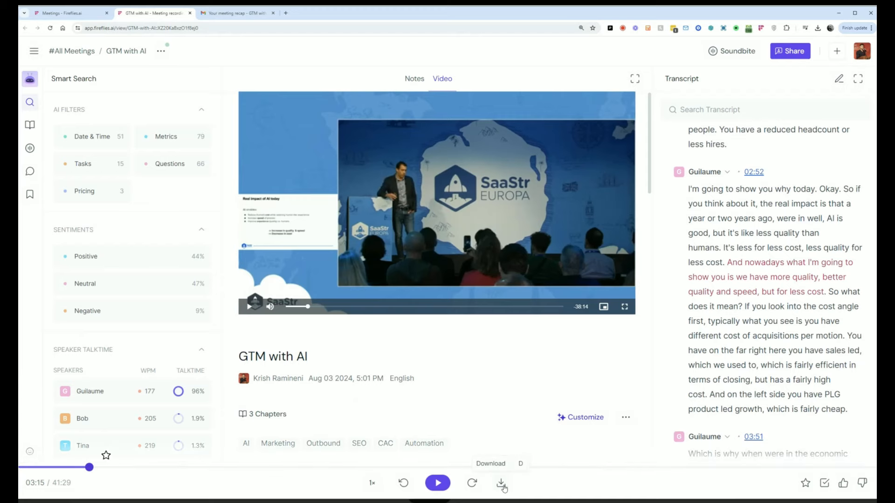
click(501, 483)
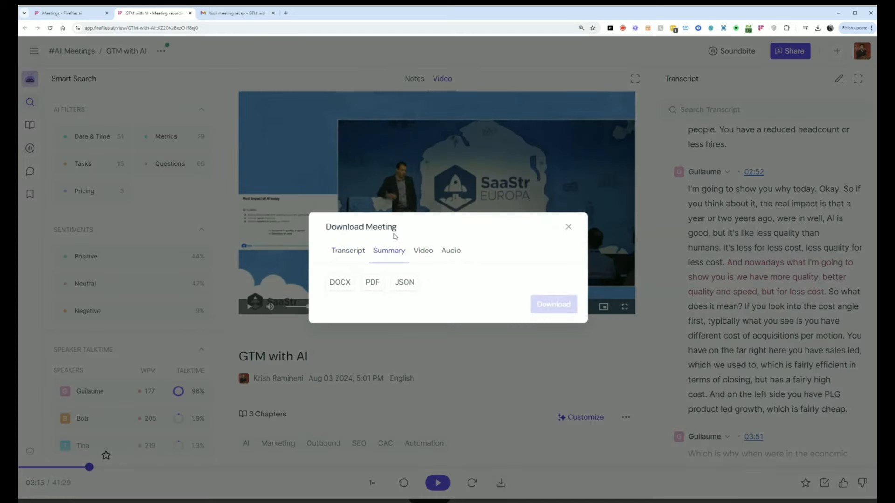
click(450, 251)
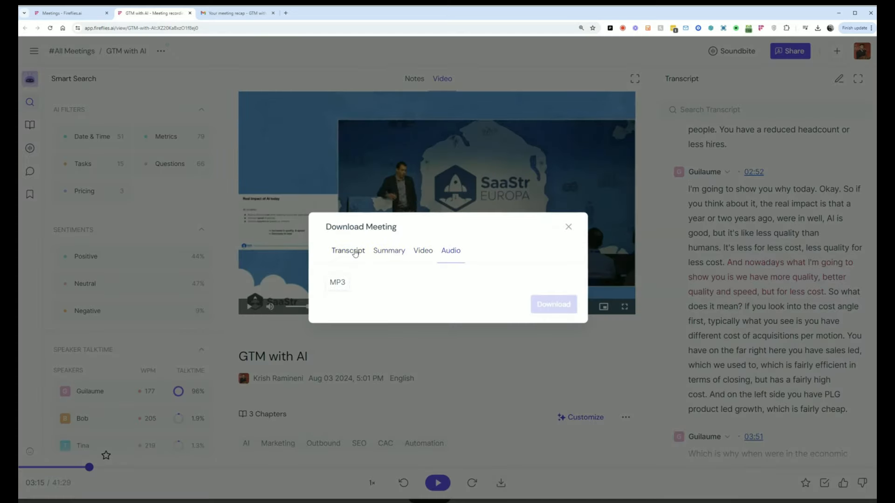
click(568, 226)
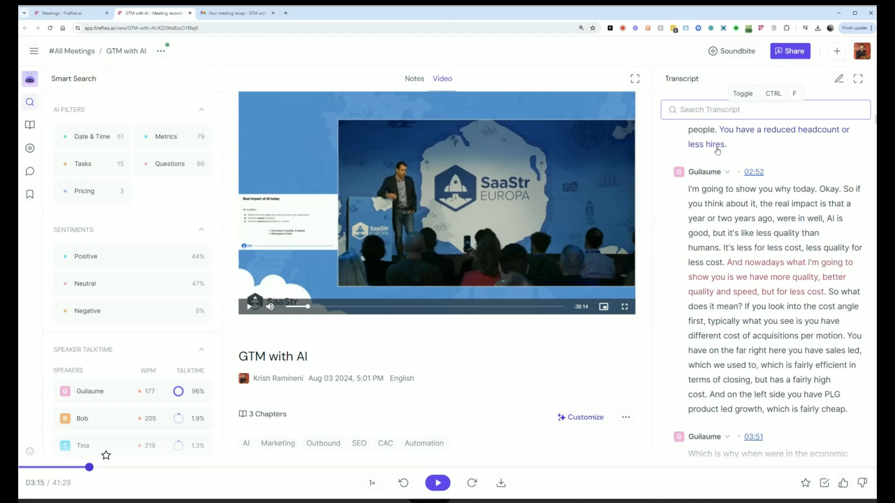
- Search the GTM with AI transcript for 'hire'
text(hire)
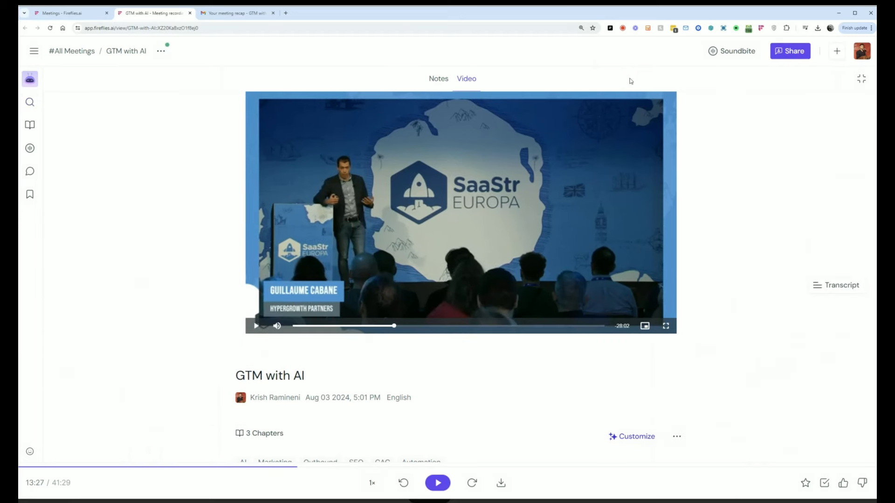
click(439, 79)
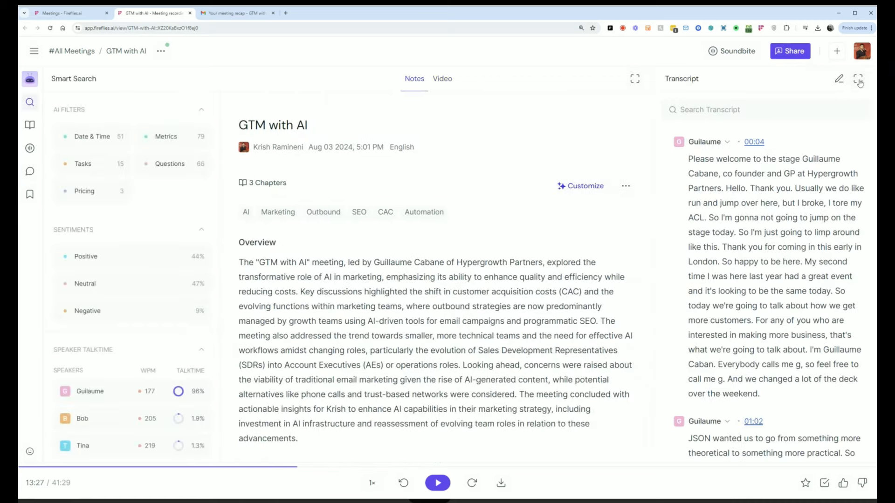
click(857, 81)
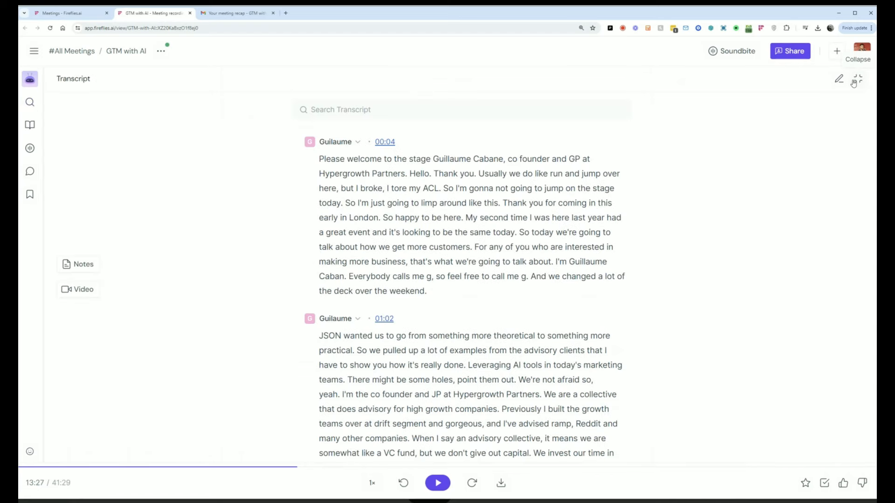
mouse_move(855, 81)
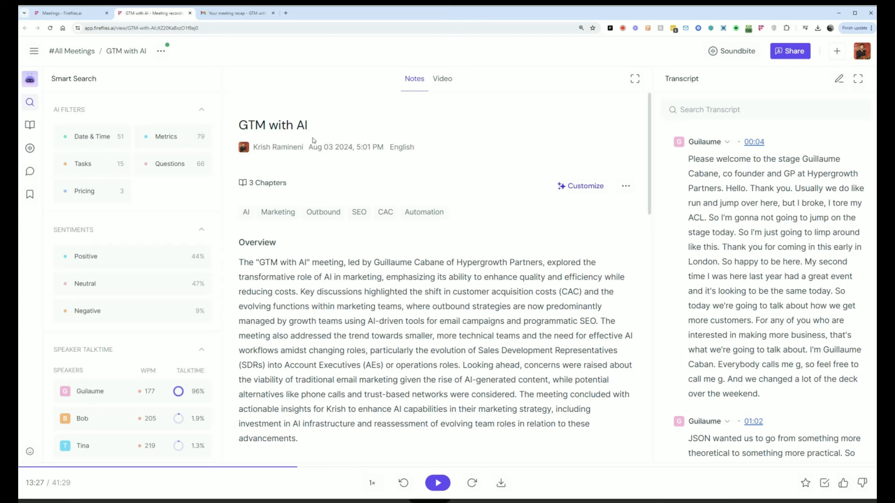
mouse_move(485, 71)
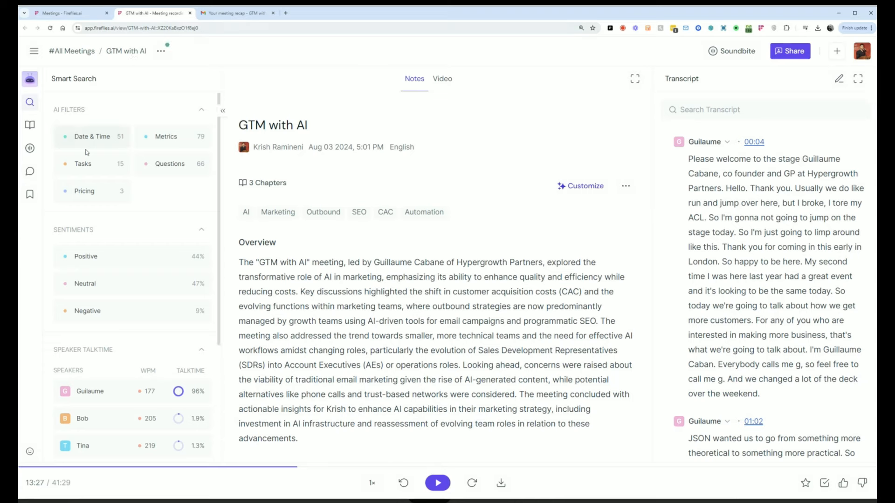
click(91, 137)
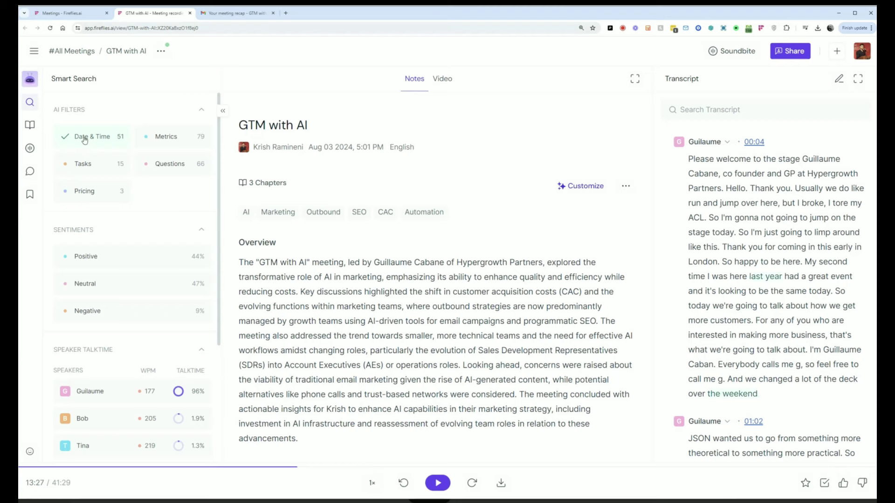
scroll(down, 3)
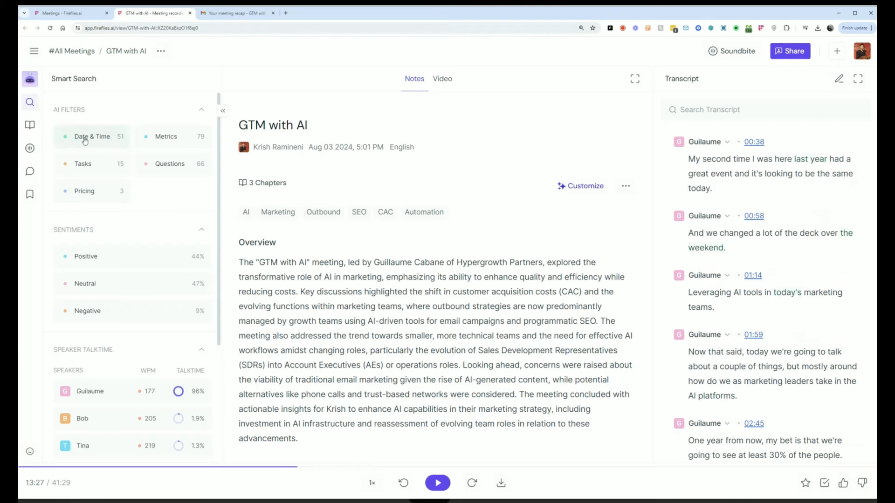
click(170, 163)
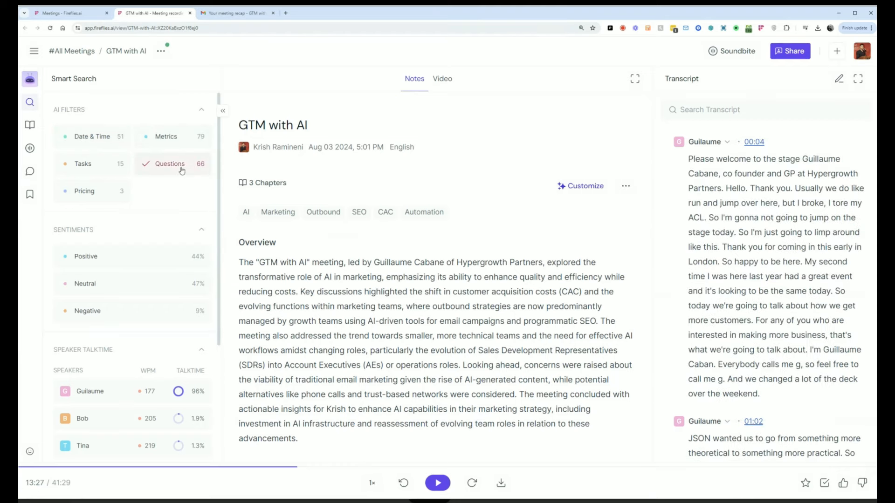
click(169, 164)
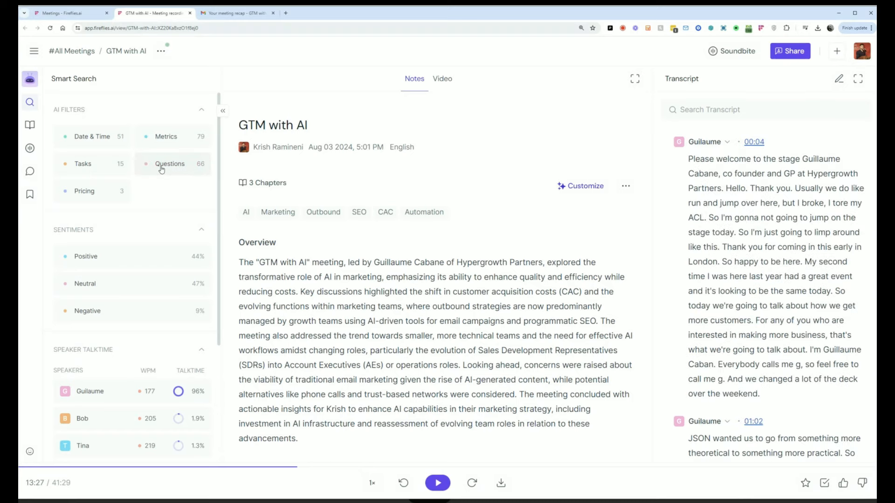
click(84, 191)
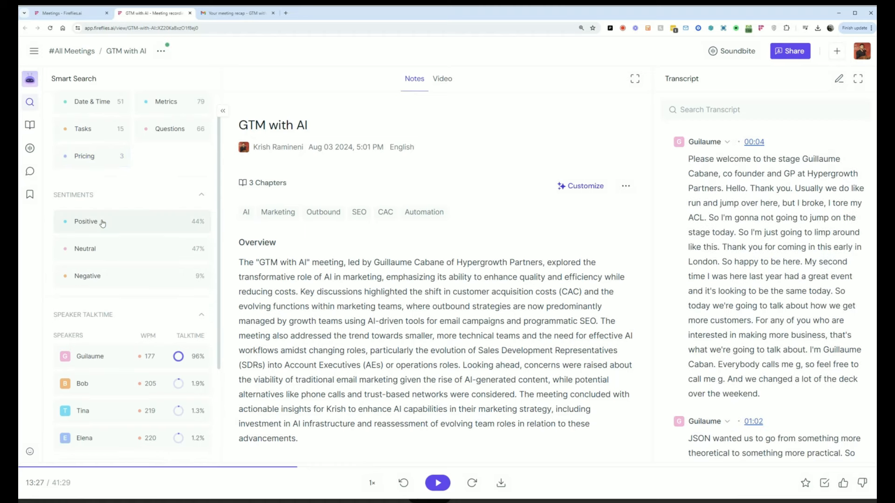
click(85, 221)
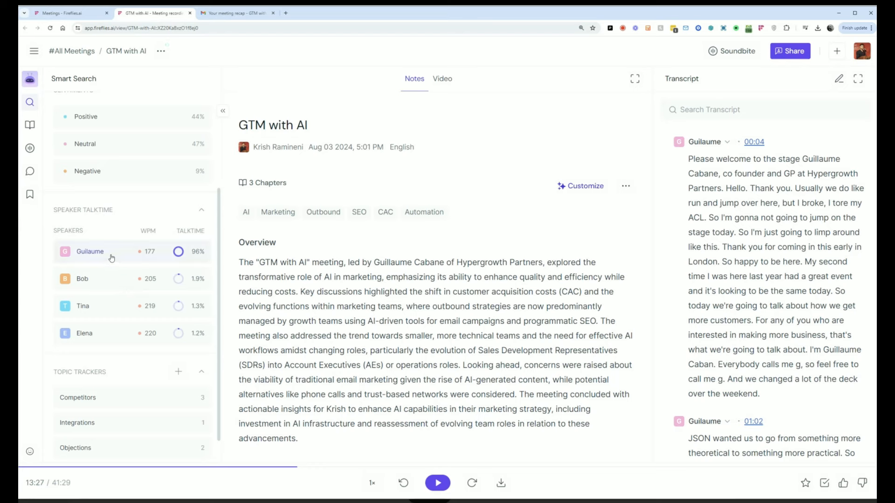
scroll(down, 3)
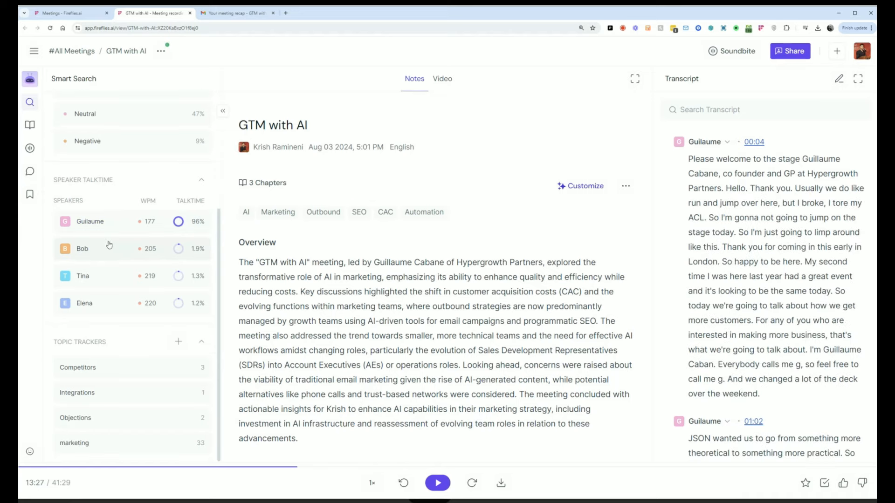
mouse_move(48, 356)
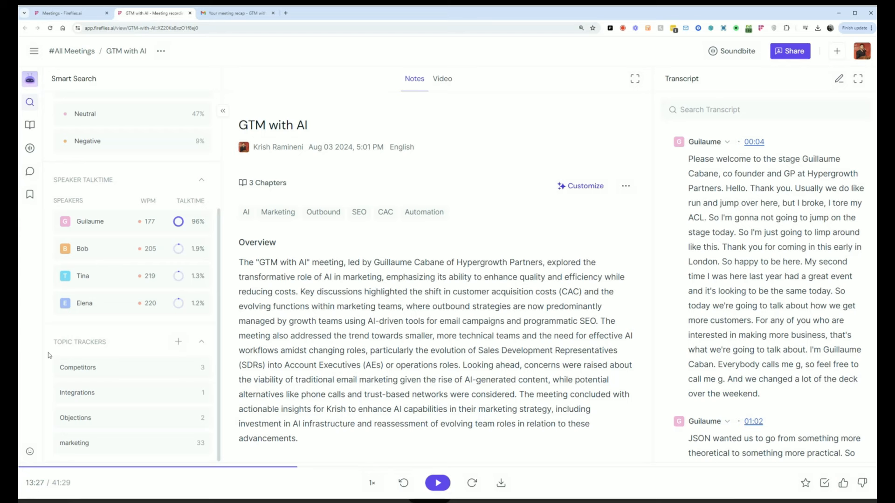
mouse_move(74, 384)
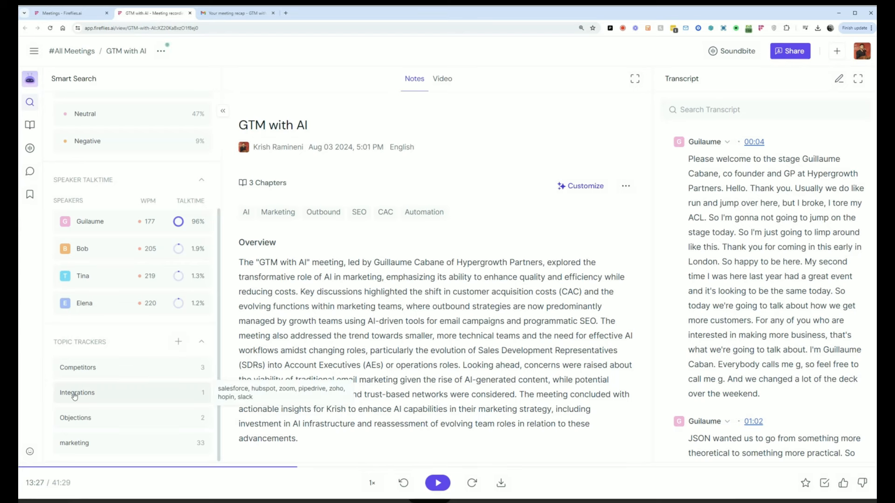
click(77, 392)
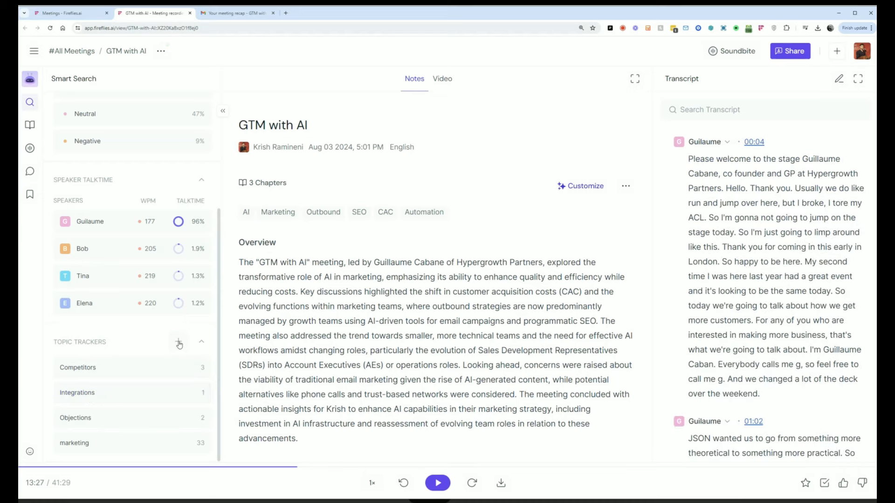
- Open the Topic Tracker page for creating keyword-based topics
click(179, 343)
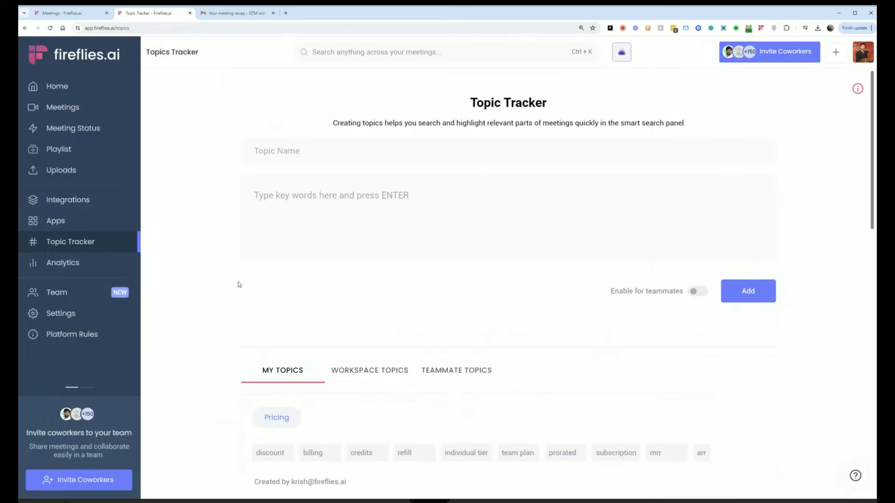
scroll(down, 3)
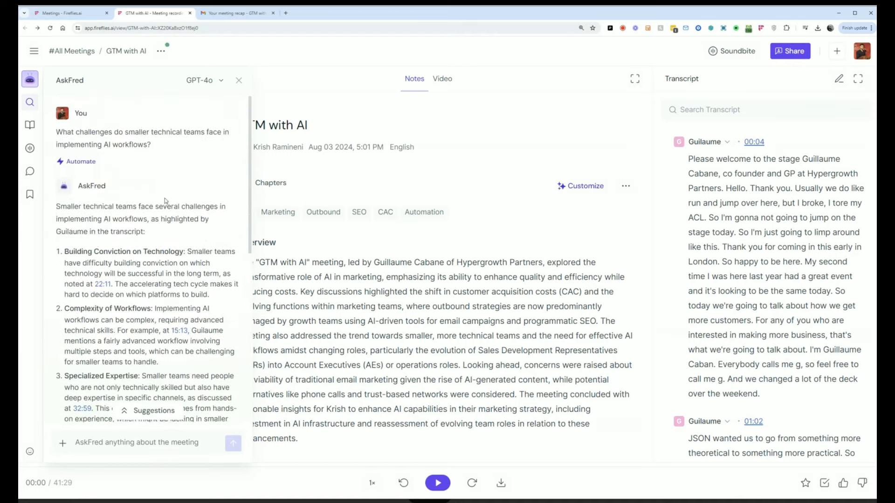
mouse_move(168, 179)
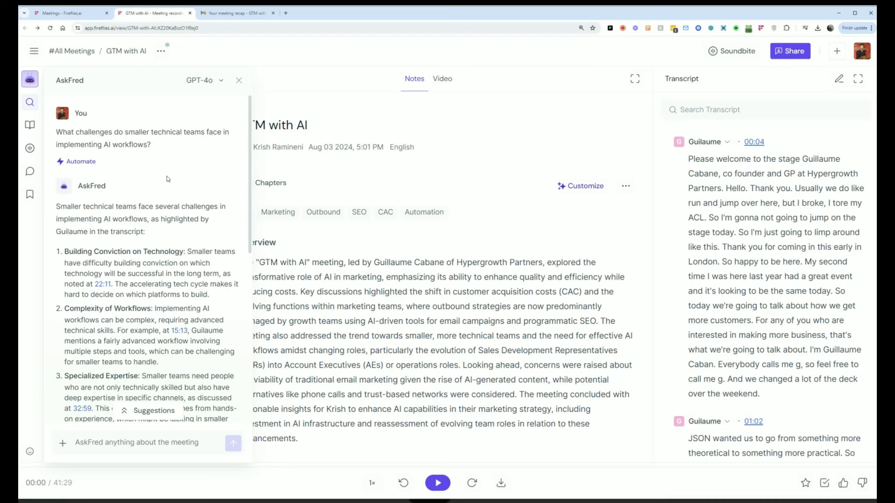
mouse_move(182, 185)
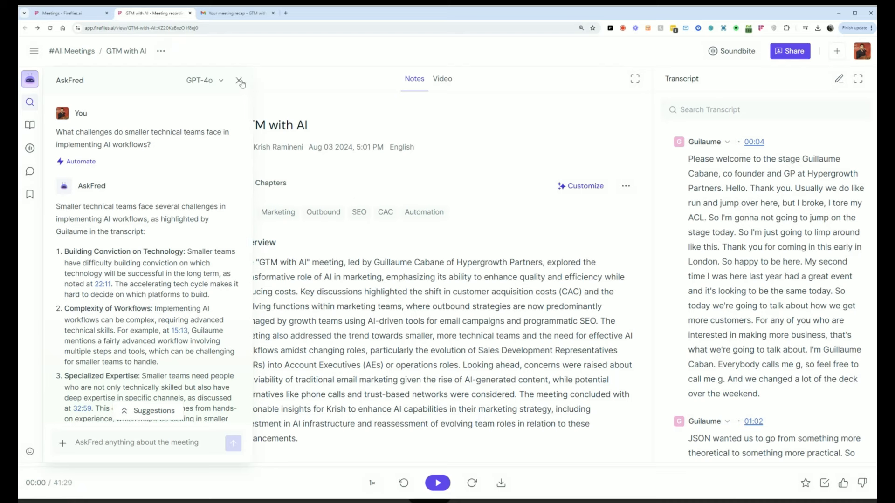
- Close the AskFred conversation about smaller technical teams' AI challenges
click(240, 81)
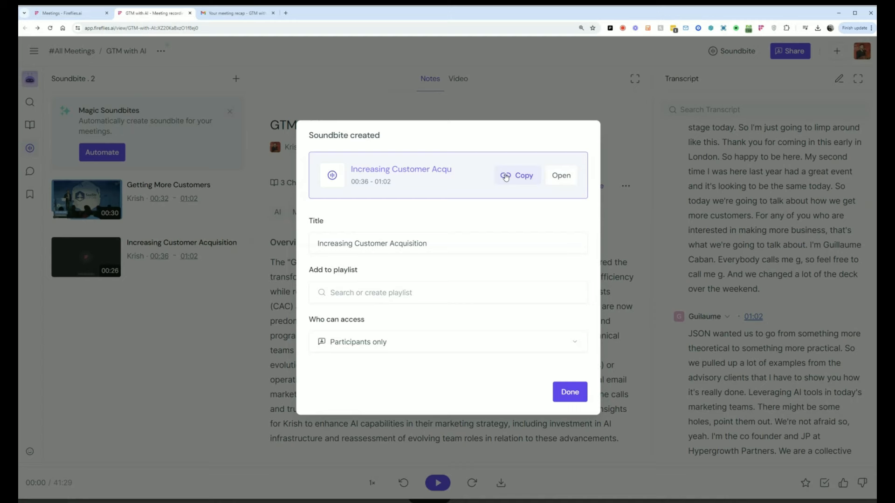
- Copy the Increasing Customer Acquisition soundbite's share link and close the dialog
click(517, 175)
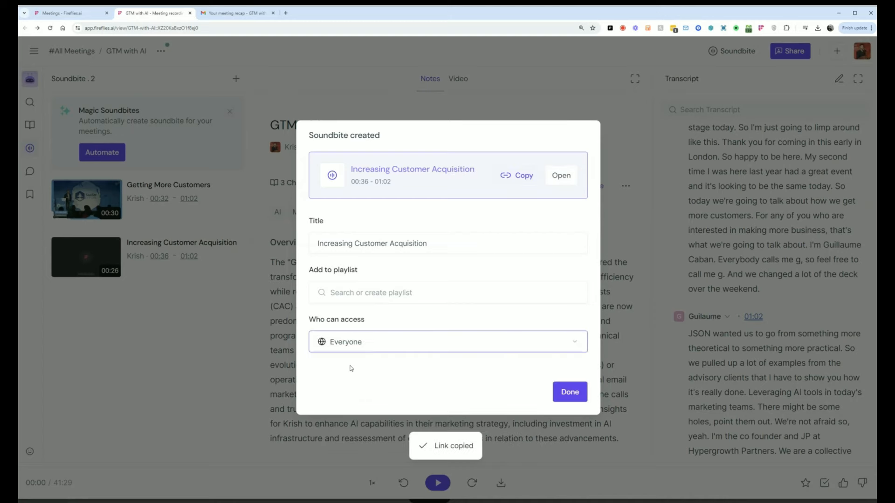
click(569, 392)
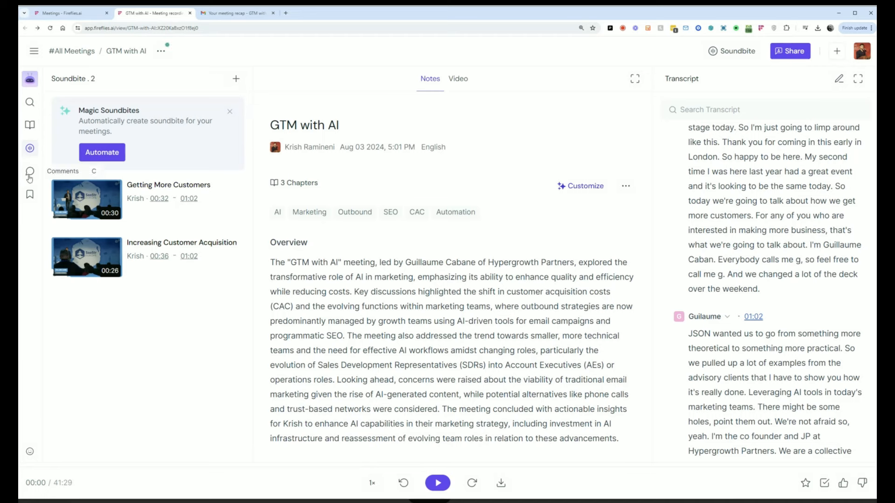
- Post the comment 'review this again' at 26:01 from the Comments panel
click(30, 171)
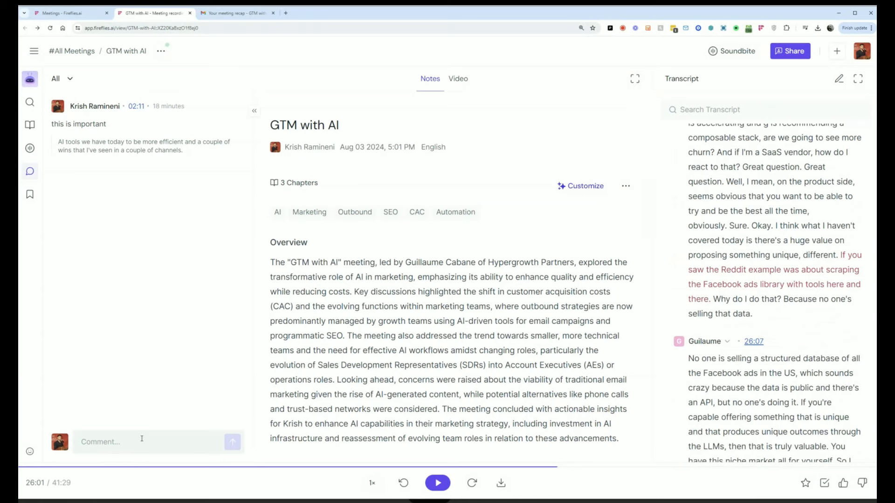
click(117, 442)
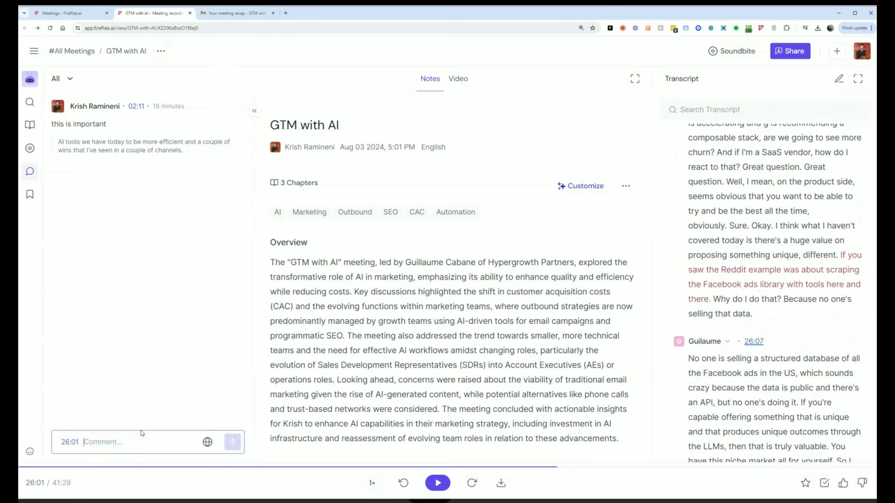
text(revi)
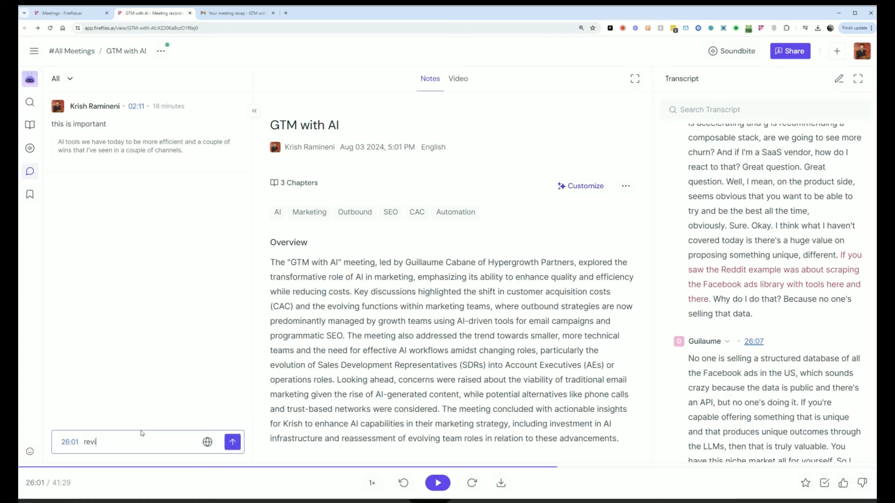
click(232, 442)
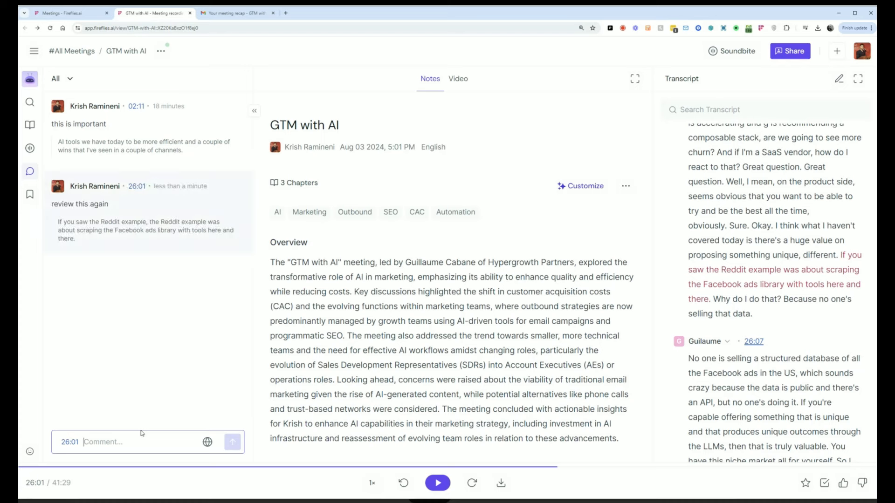
mouse_move(132, 201)
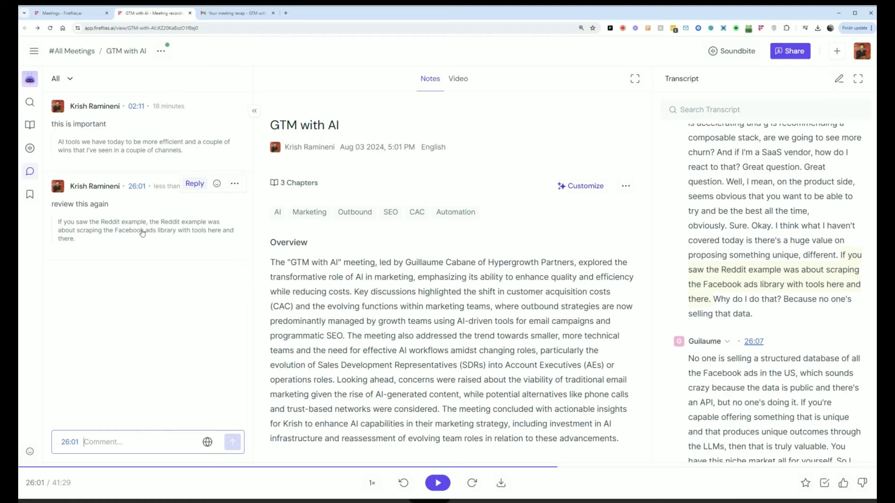
mouse_move(145, 233)
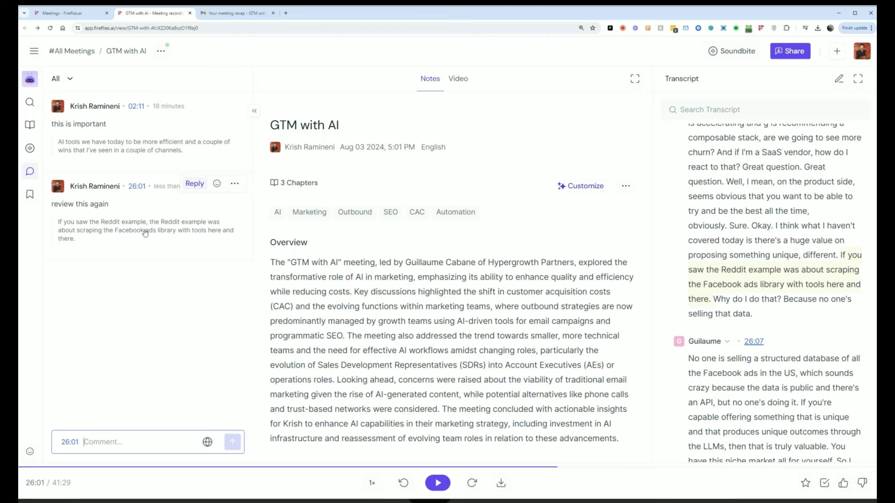
mouse_move(44, 208)
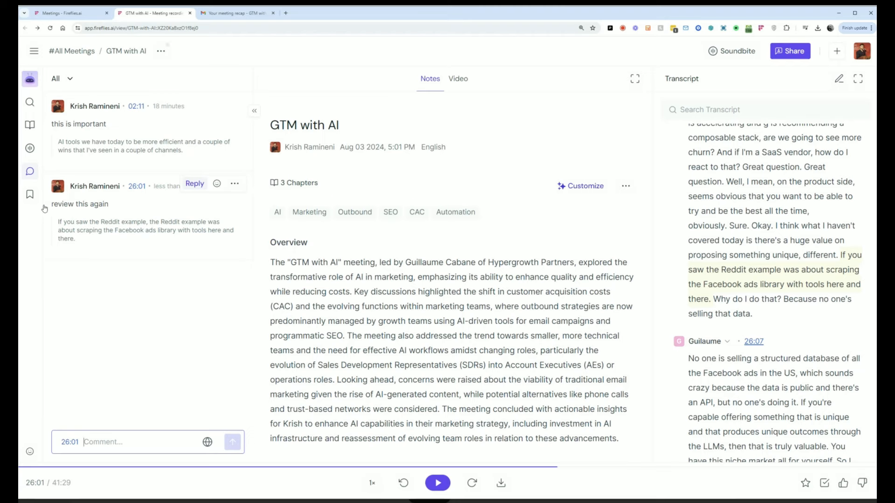
- Star the Evolving Roles in Marketing question as an Important bookmark
click(30, 194)
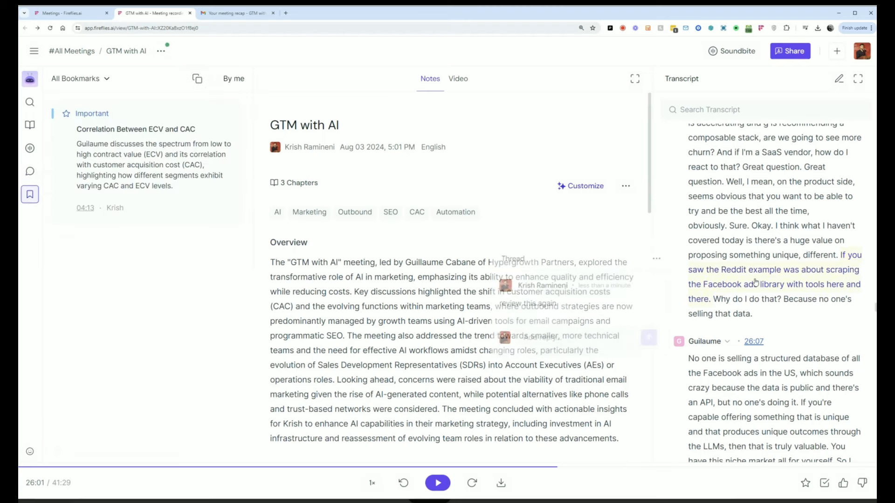
scroll(down, 3)
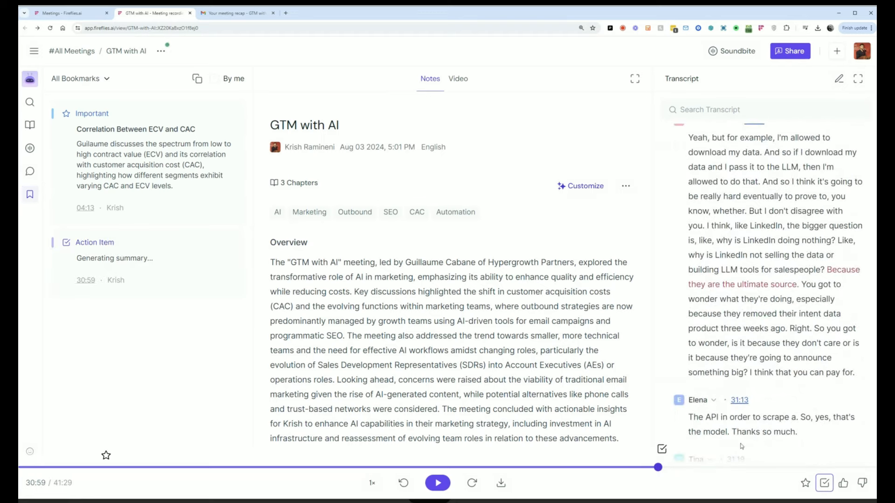
click(438, 483)
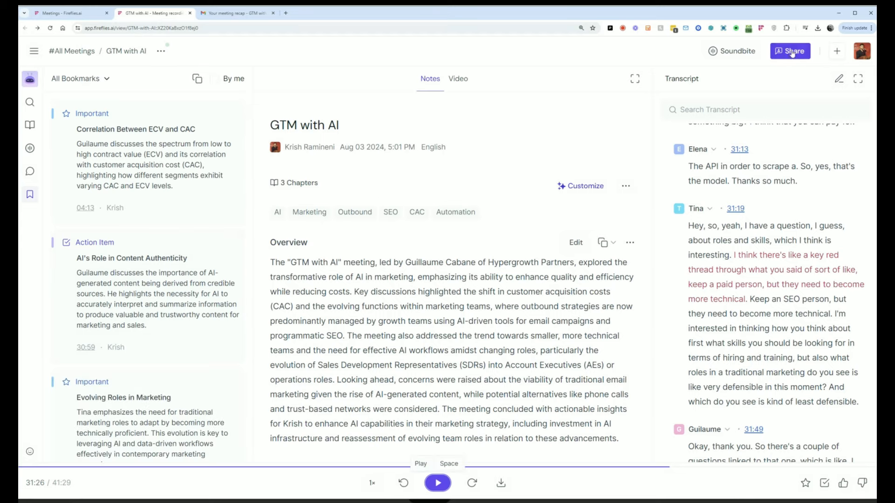
click(790, 51)
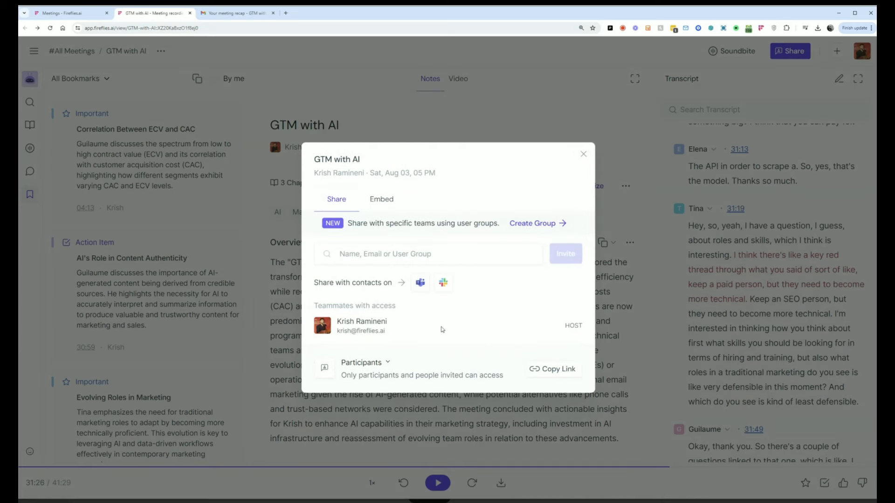
click(363, 362)
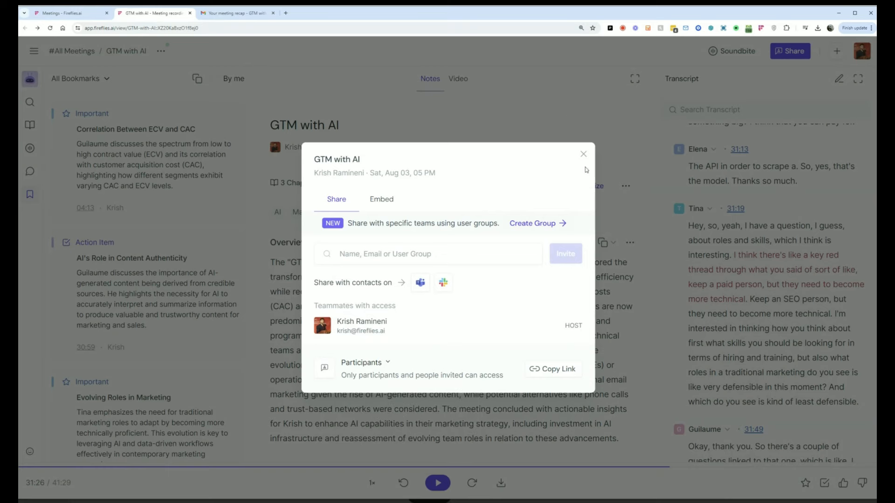
click(583, 154)
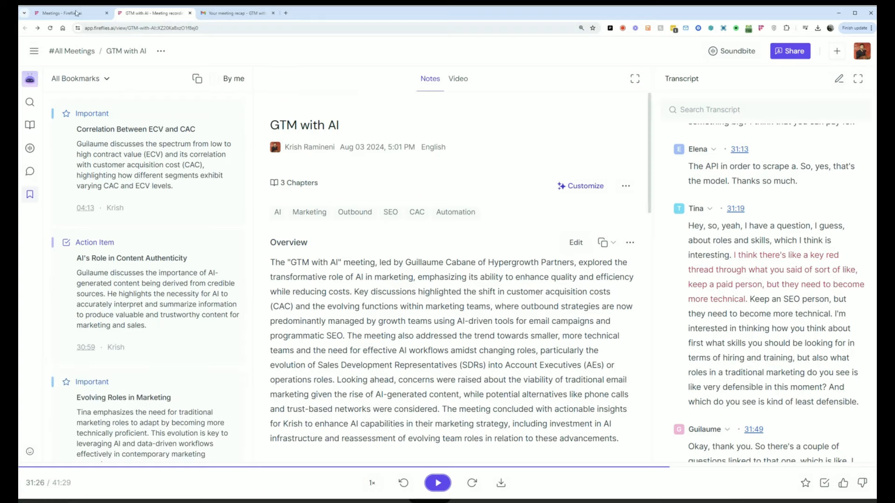
- Return to the meetings tab, pass through Playlists, and reach the Integrations catalogue
click(56, 13)
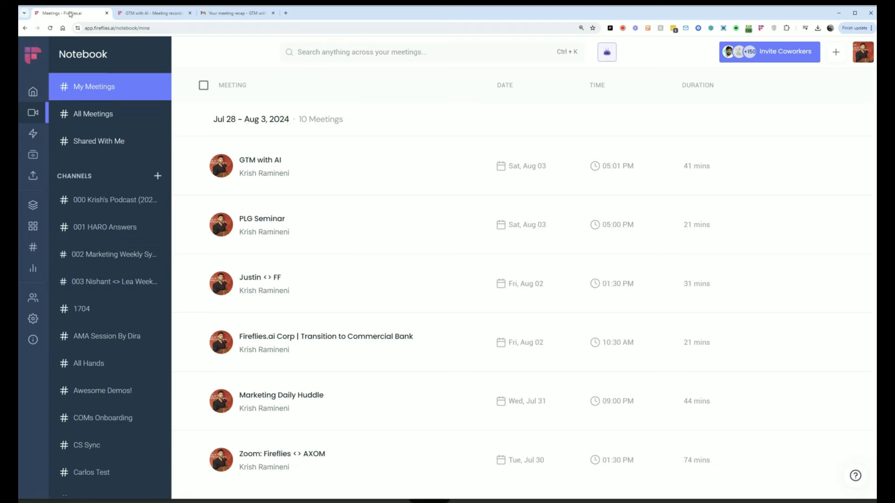
mouse_move(30, 88)
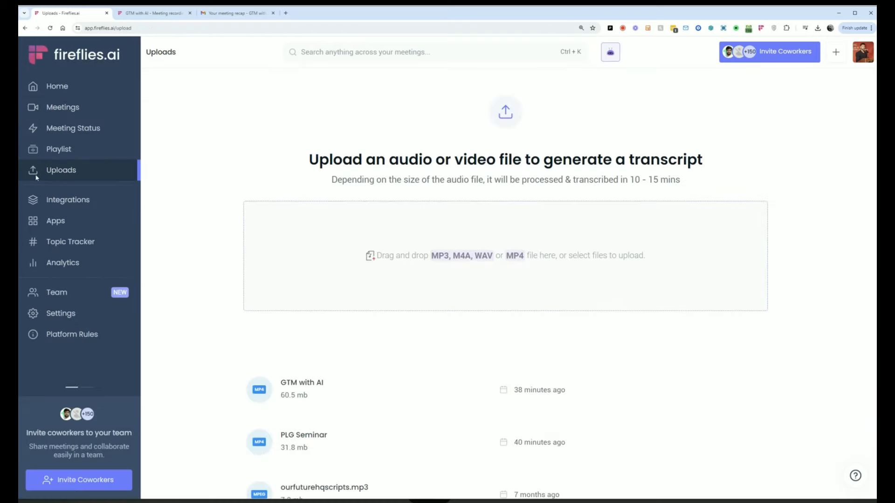
click(58, 149)
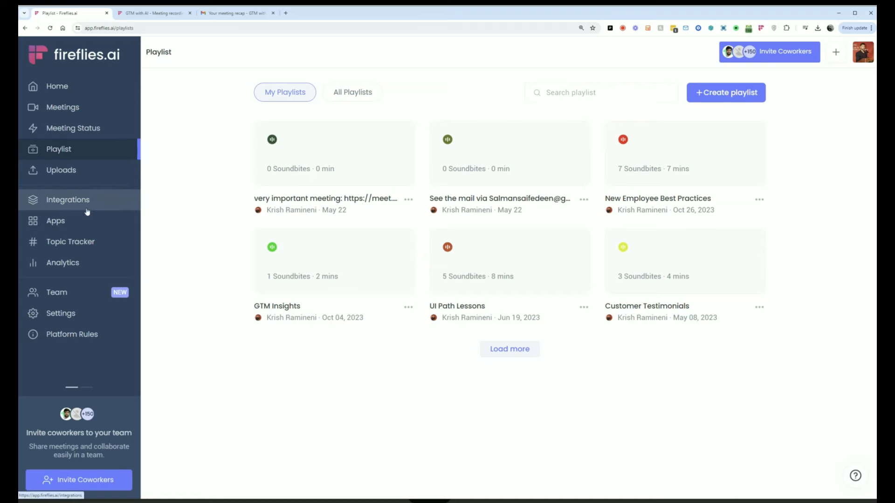
click(68, 199)
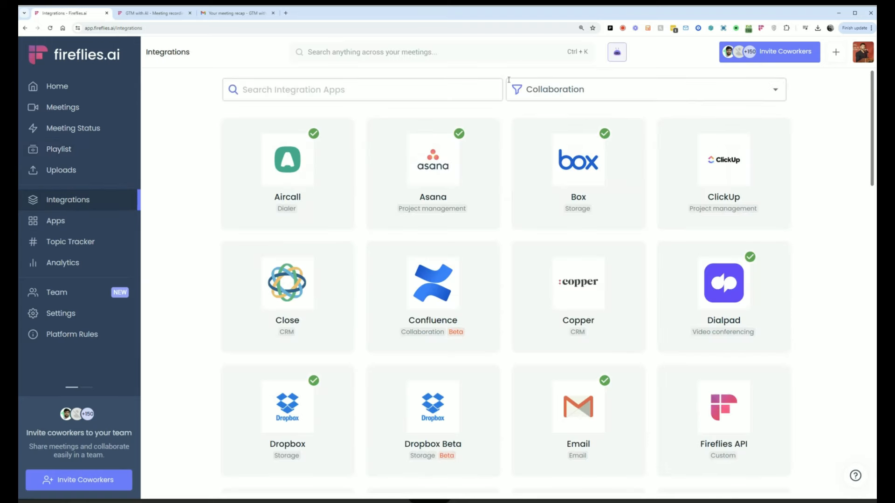
- Change the integration category filter from Collaboration to All
click(645, 90)
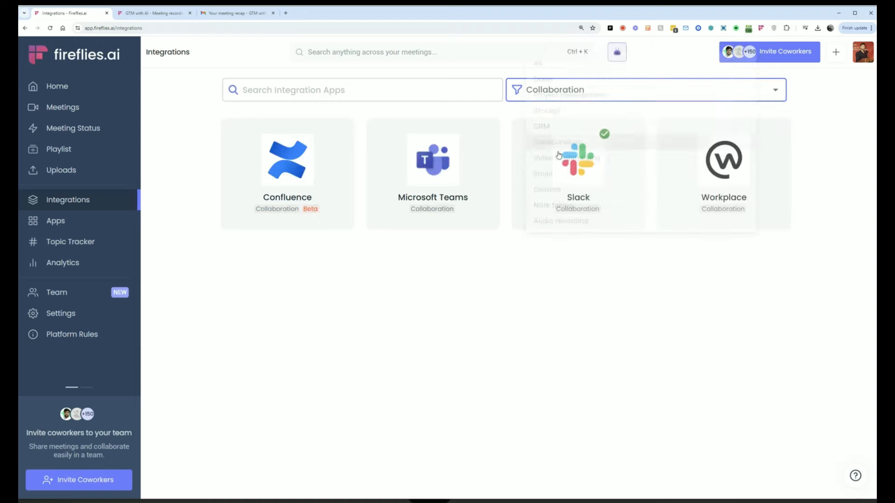
click(645, 90)
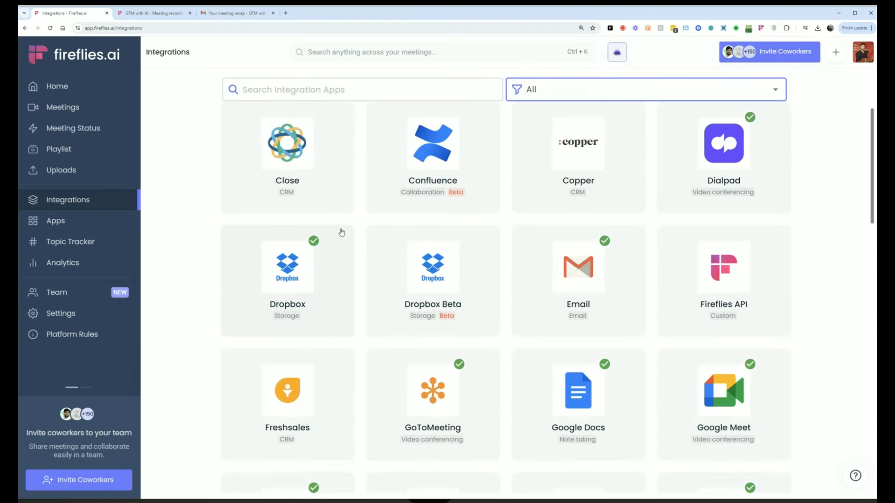
mouse_move(334, 200)
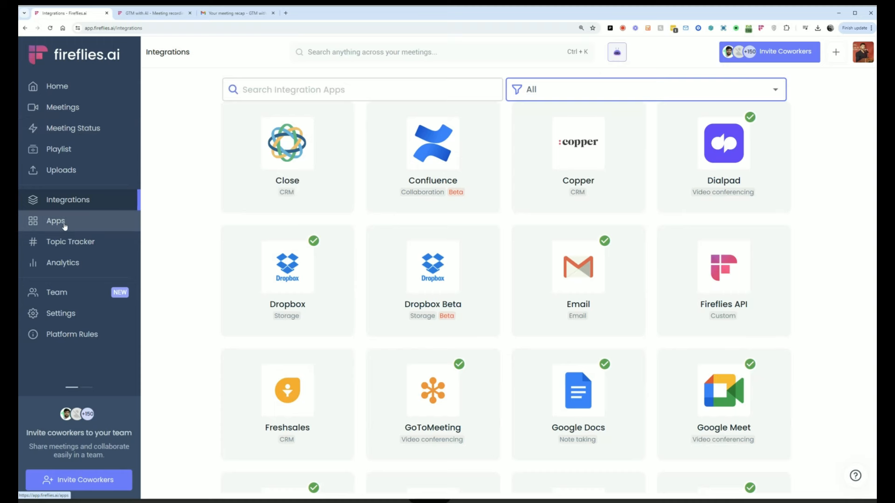
- Browse the AI apps catalogue, then look through the GTM with AI meeting tab
click(56, 221)
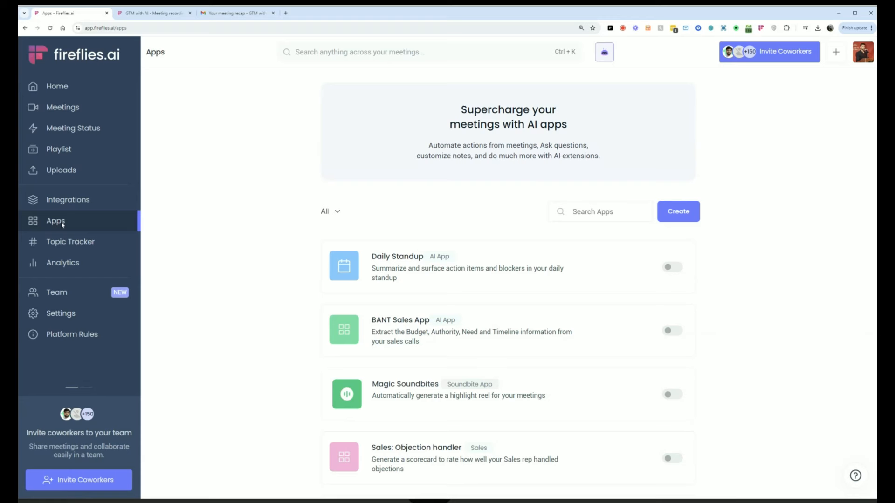
scroll(down, 3)
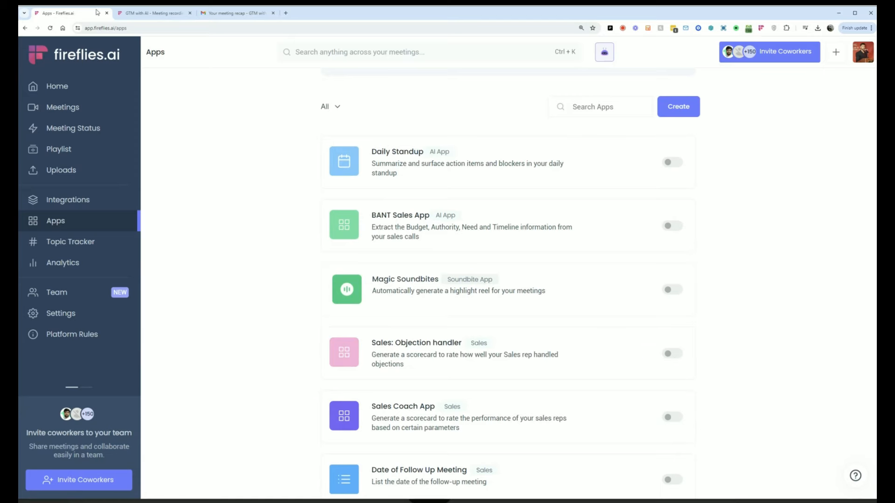
click(154, 13)
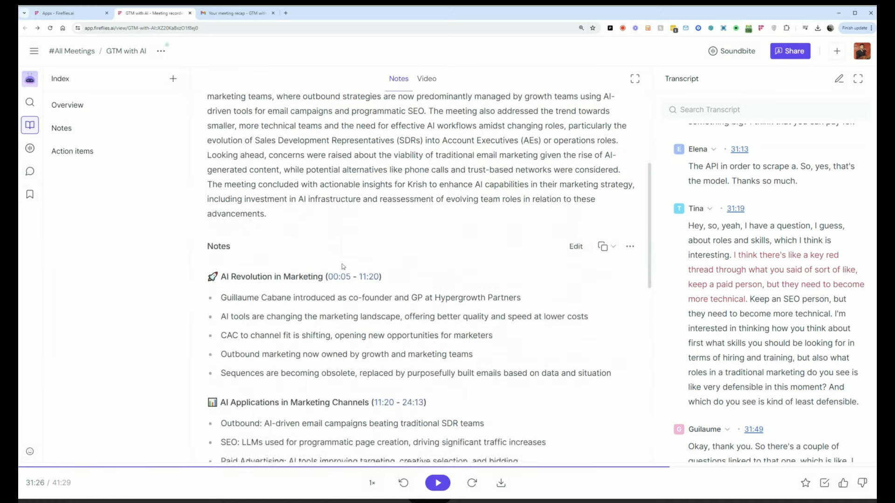
scroll(down, 3)
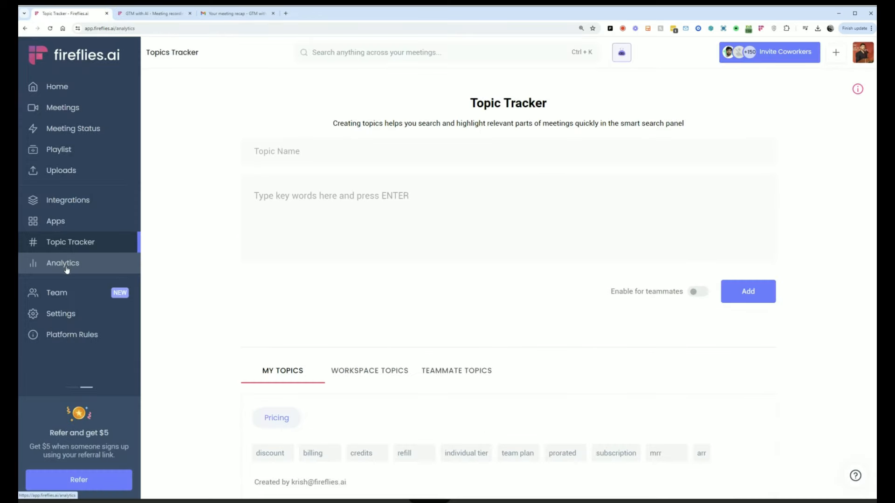
- Review conversation analytics and Topics Insights, then view the 95-member Team page
click(62, 263)
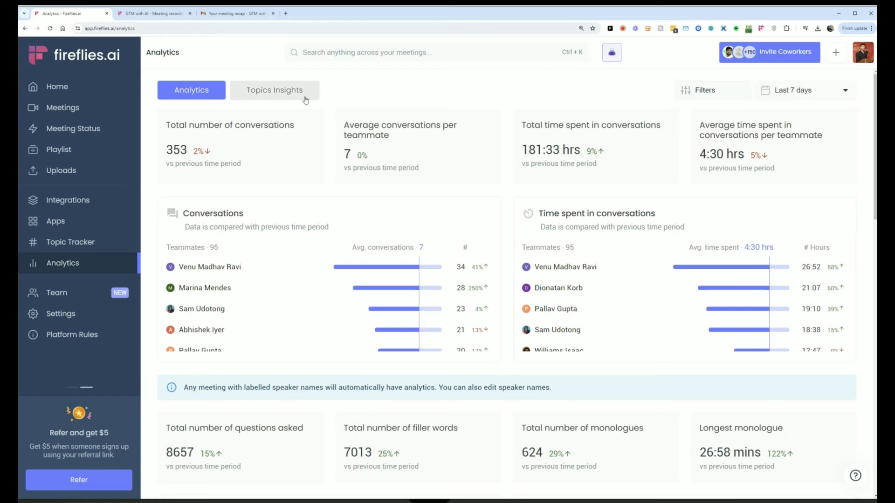
click(274, 90)
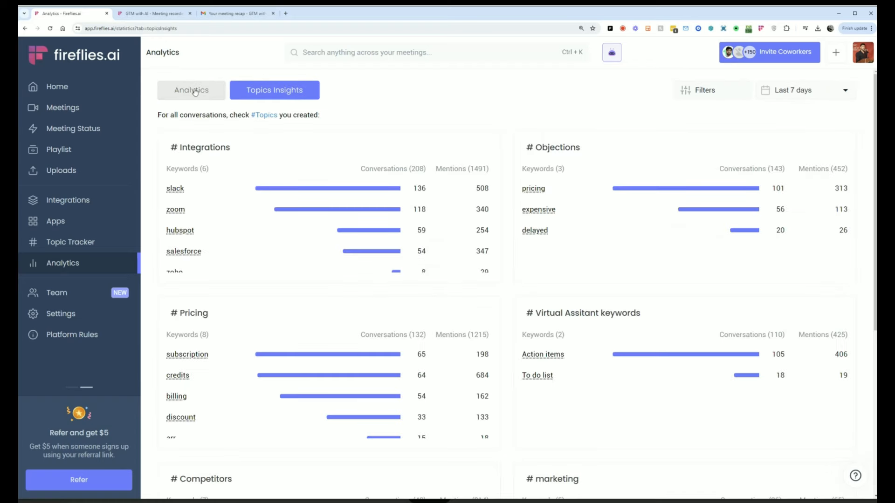
click(191, 90)
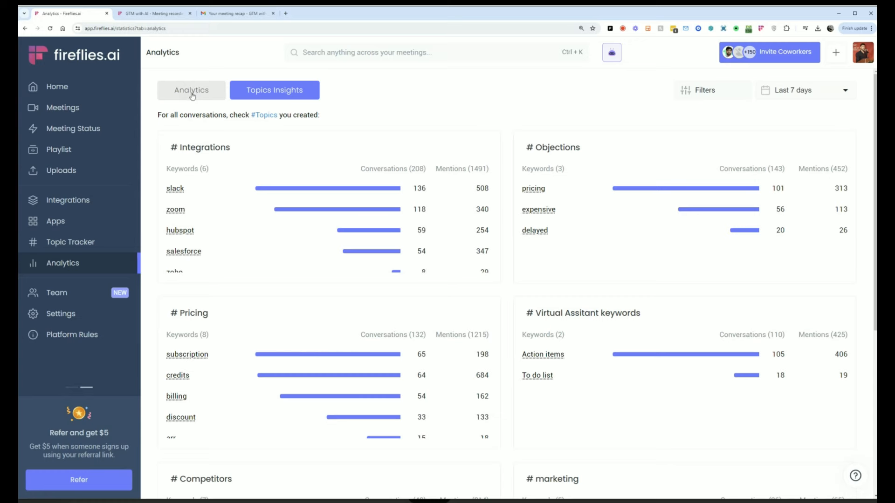
click(191, 89)
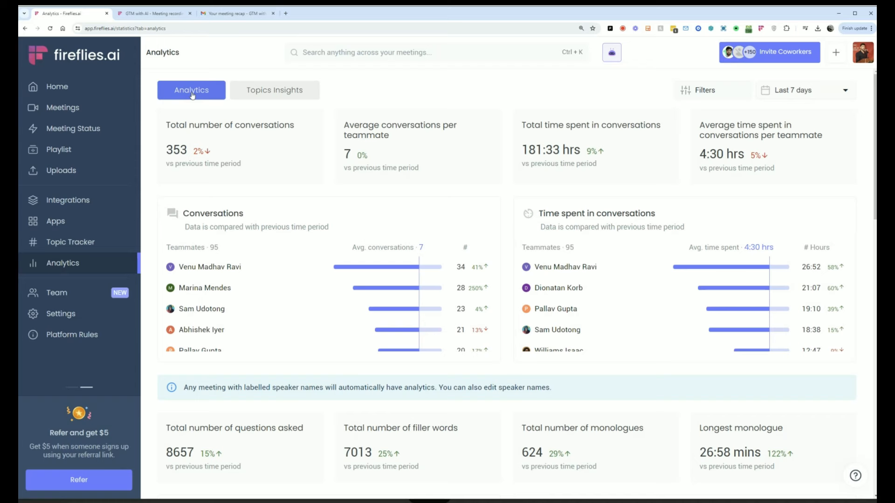
click(56, 293)
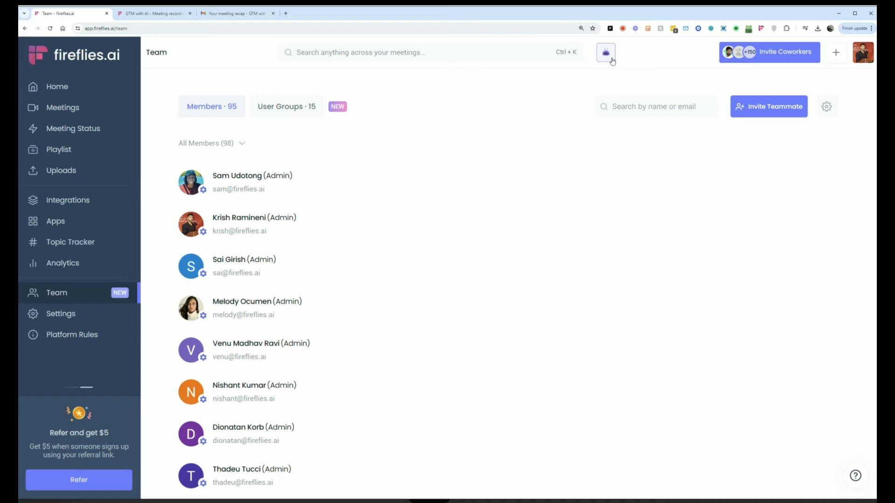
- View Meeting Settings with English (US) transcription and auto-join, then return Home
click(61, 314)
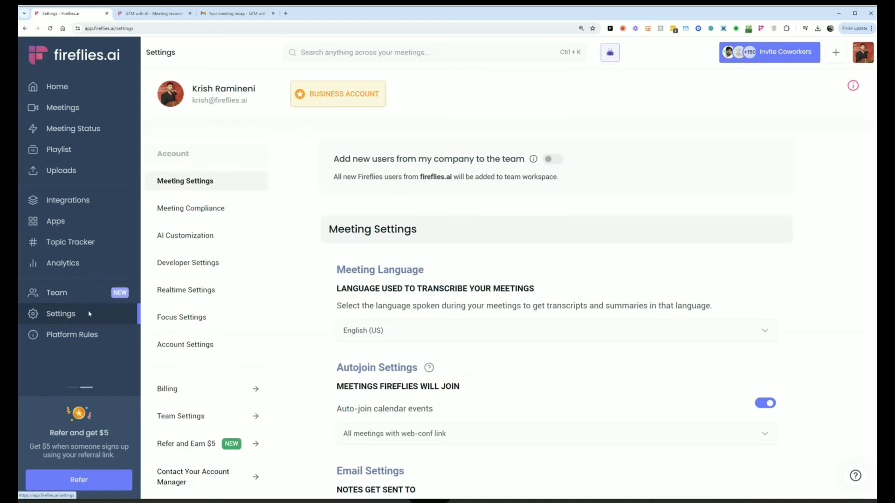
mouse_move(568, 83)
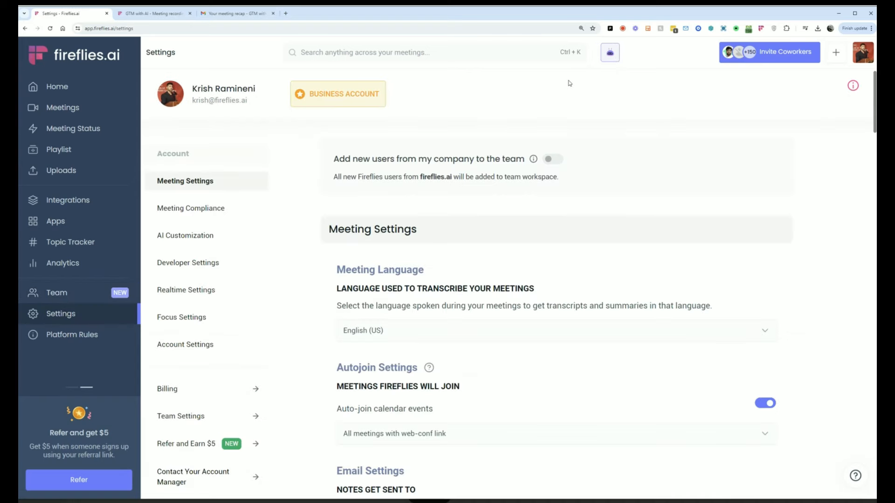
mouse_move(642, 121)
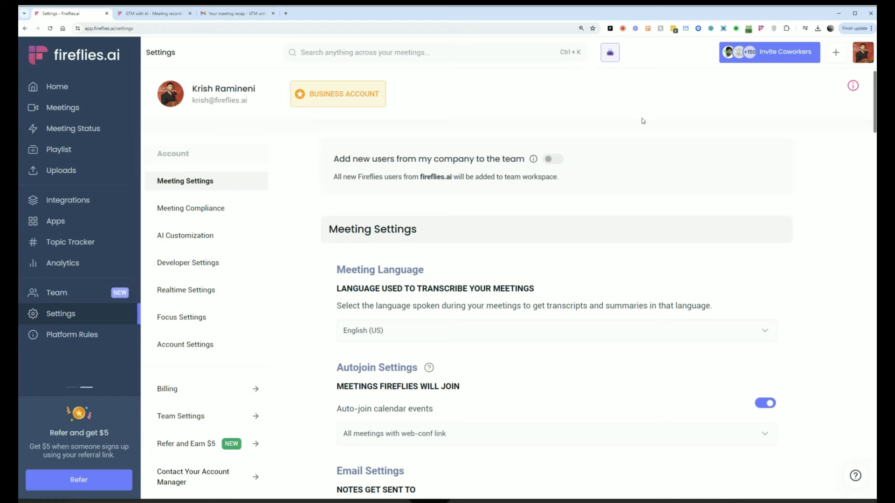
mouse_move(444, 201)
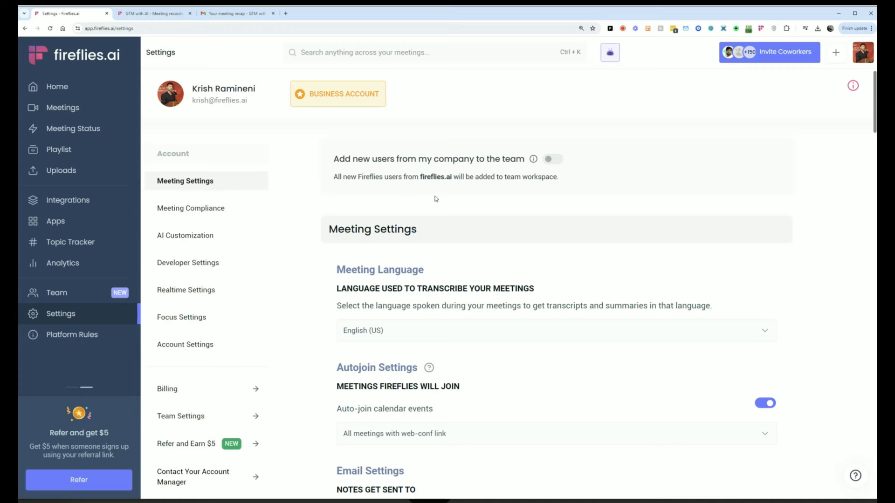
mouse_move(429, 203)
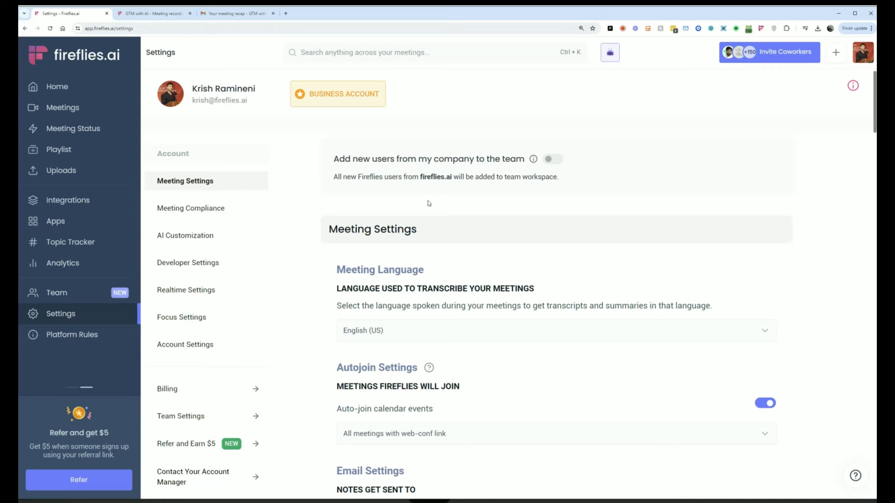
click(57, 87)
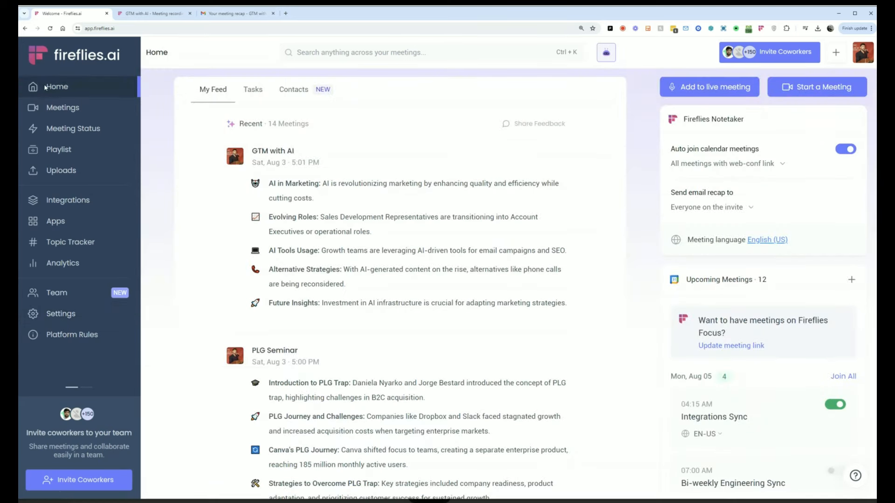